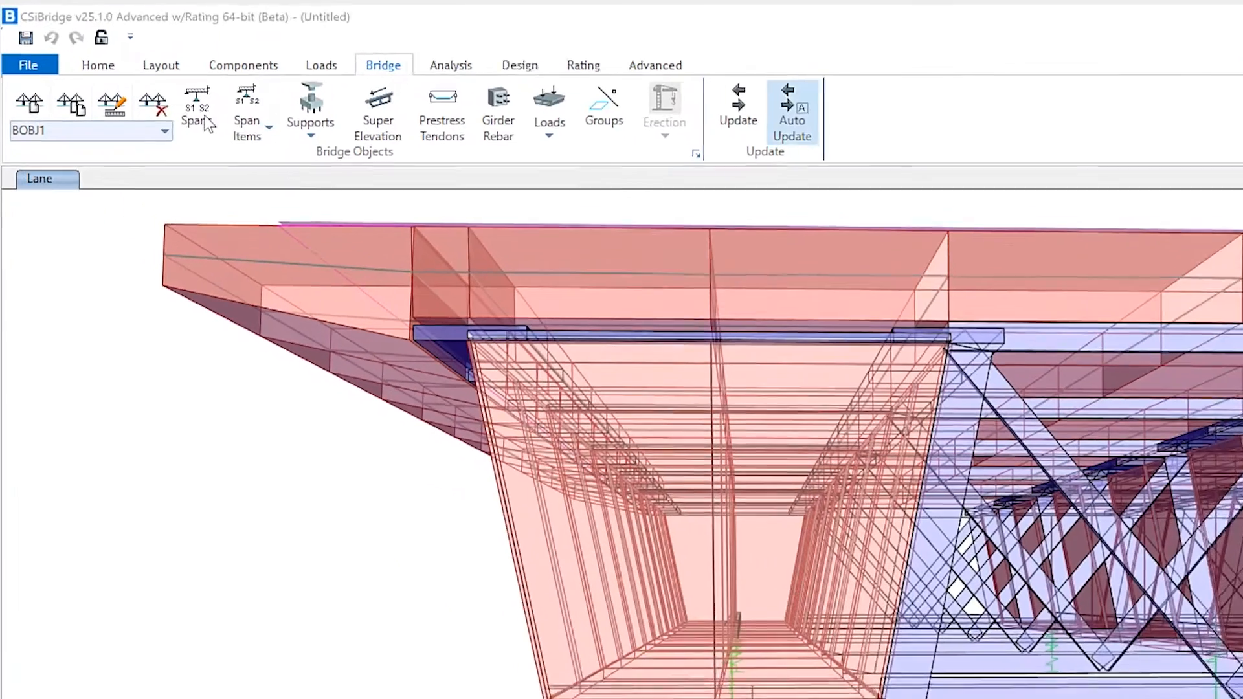
Step: Show BOBJ1's steel beam definitions, starting at span 1's left exterior girder top flange
left_click(197, 111)
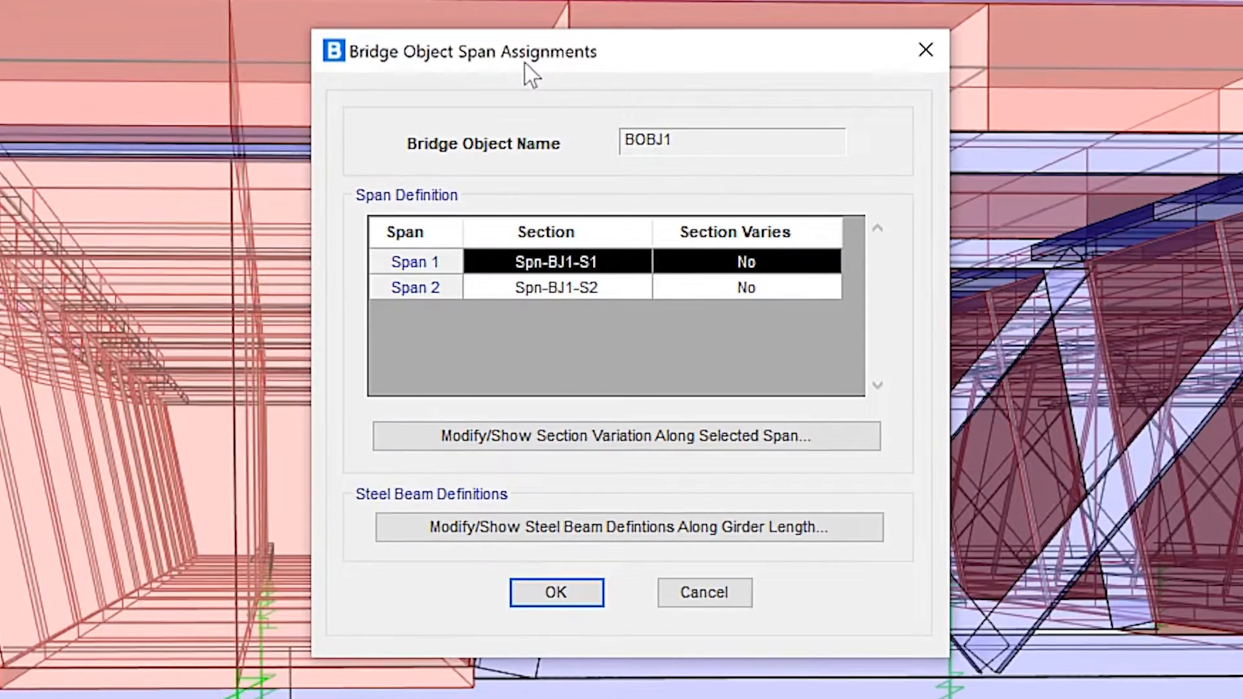
mouse_move(388, 512)
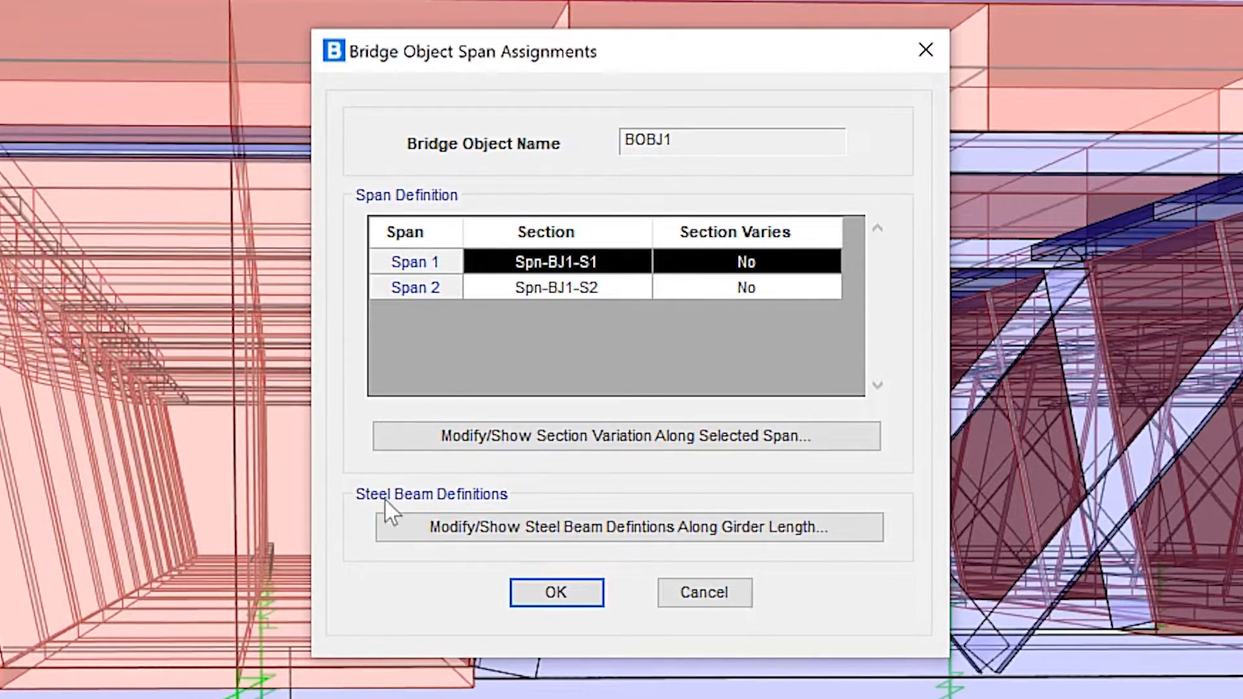
left_click(625, 527)
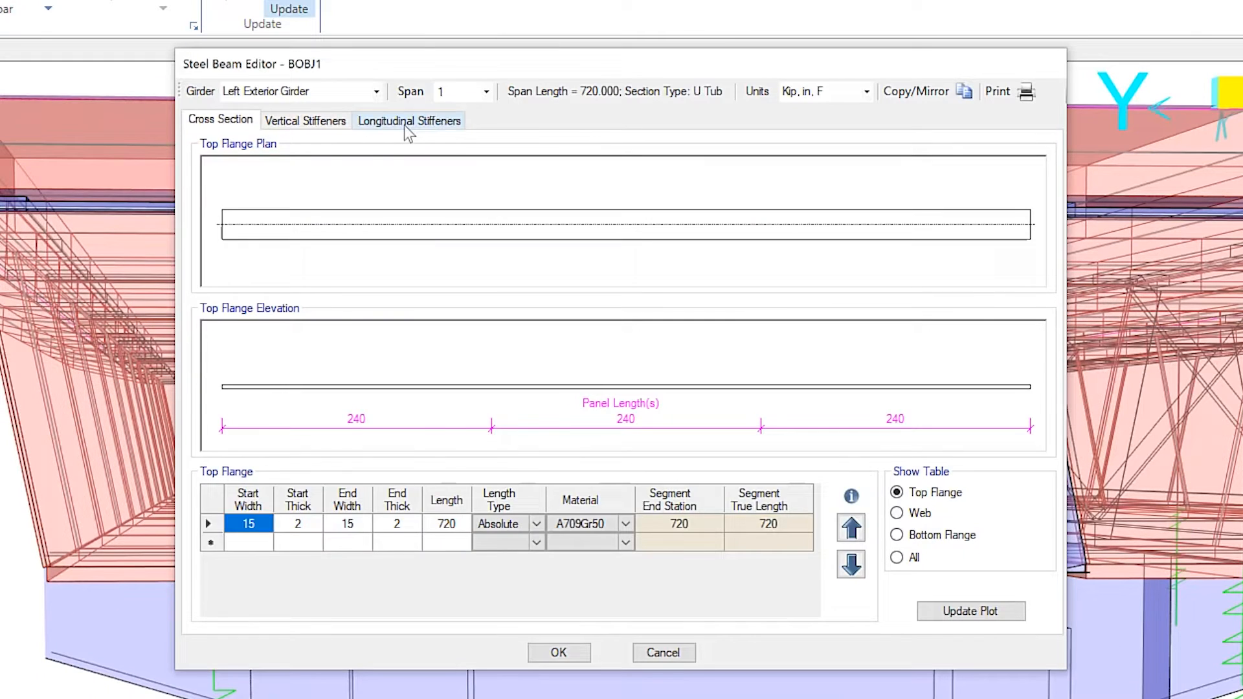
Step: Display the left exterior girder's longitudinal stiffener layout plotted on the bottom flange
left_click(409, 120)
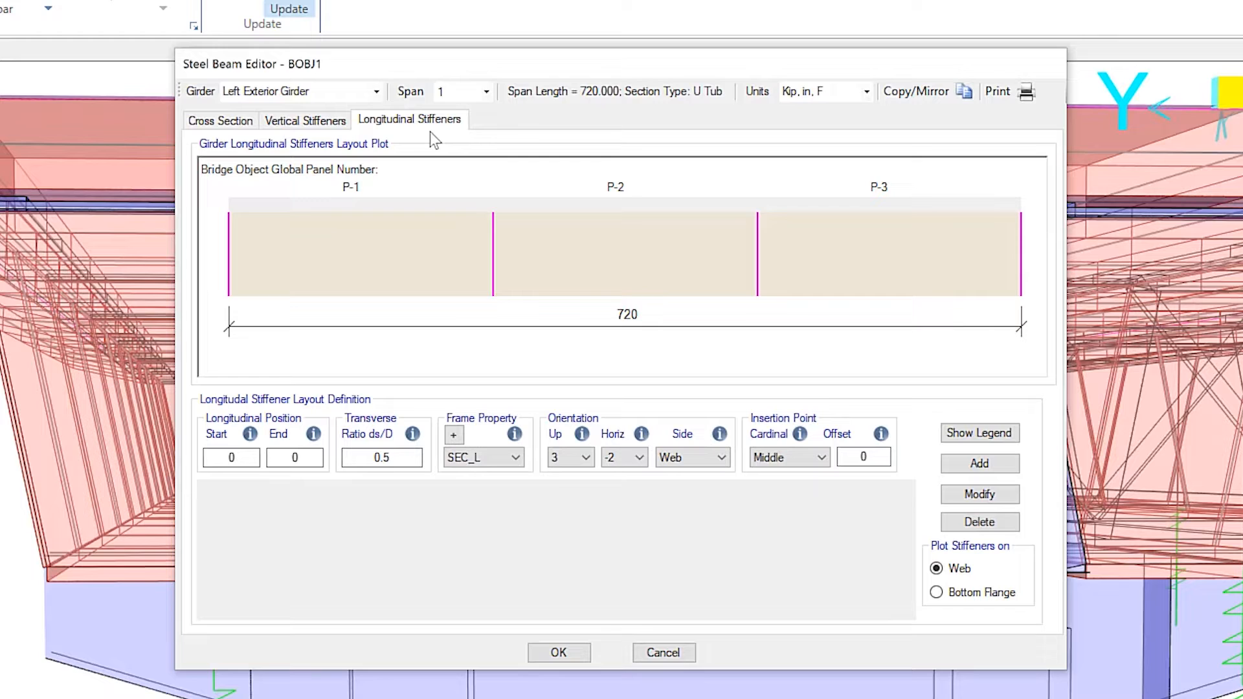
mouse_move(775, 330)
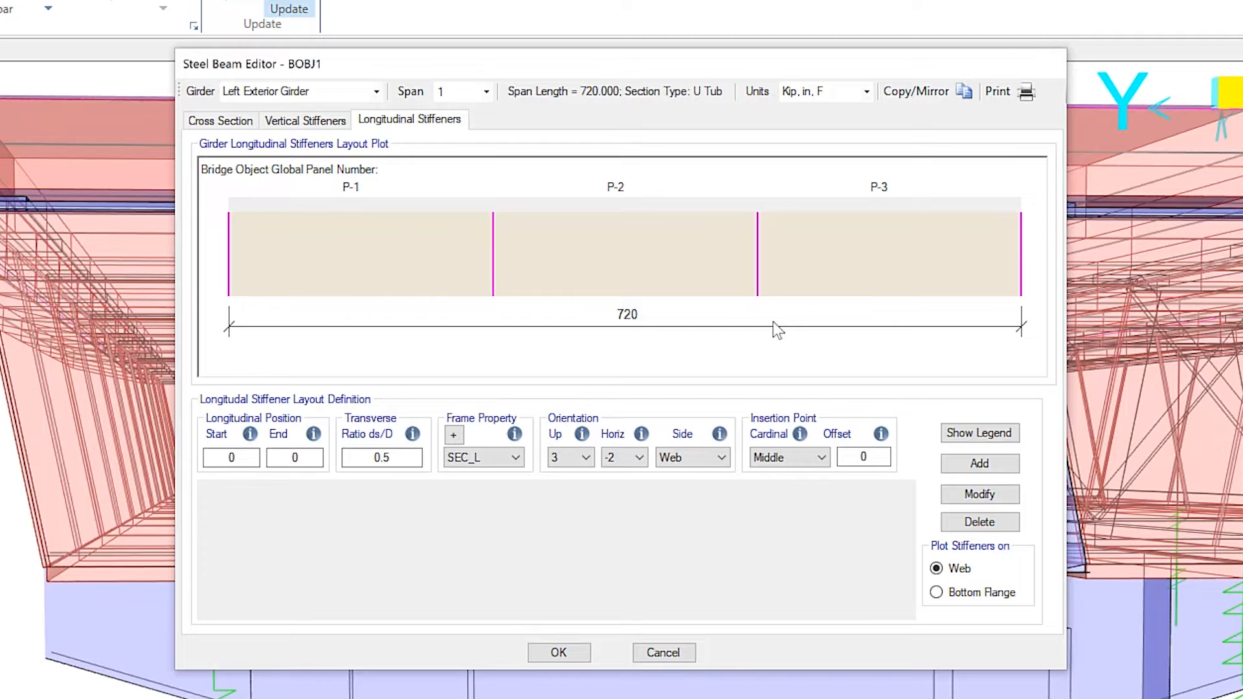
mouse_move(412, 434)
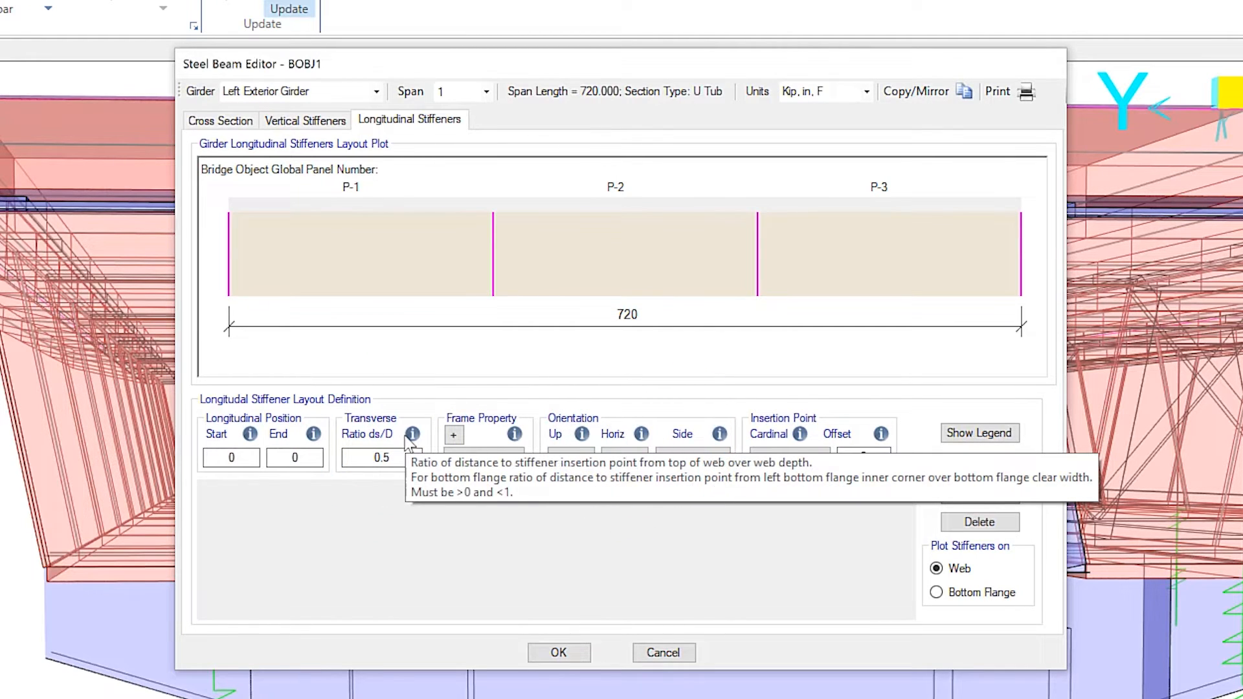
mouse_move(780, 583)
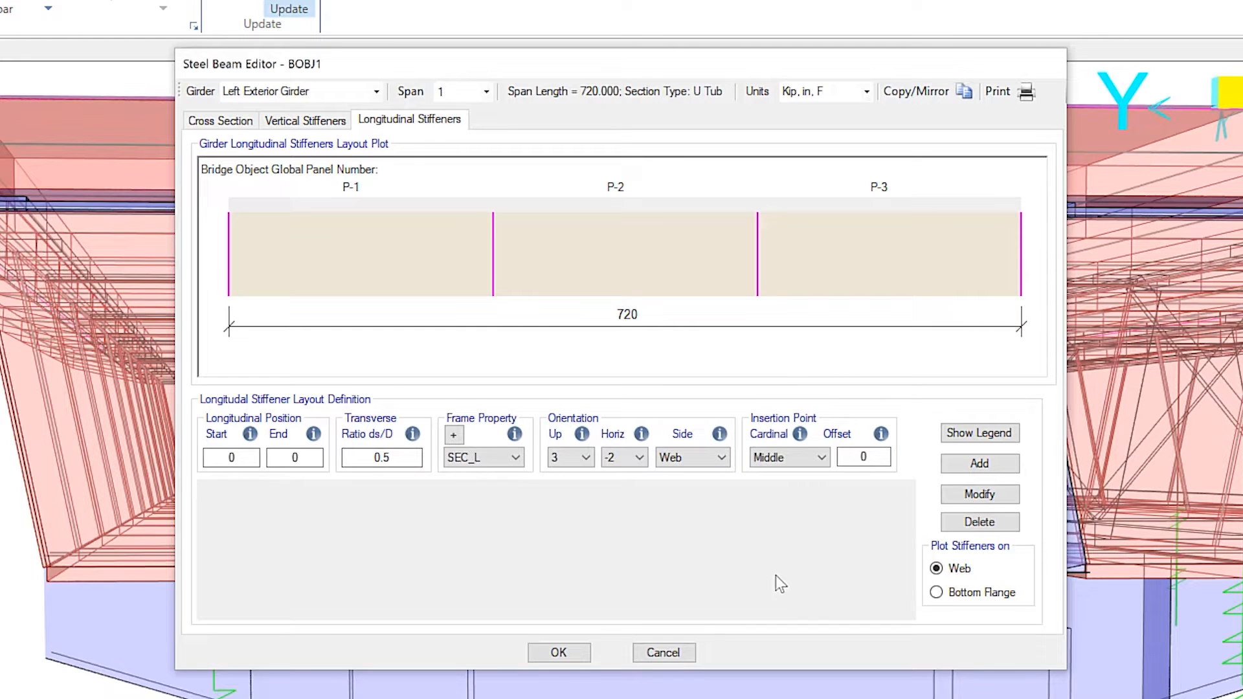
left_click(937, 592)
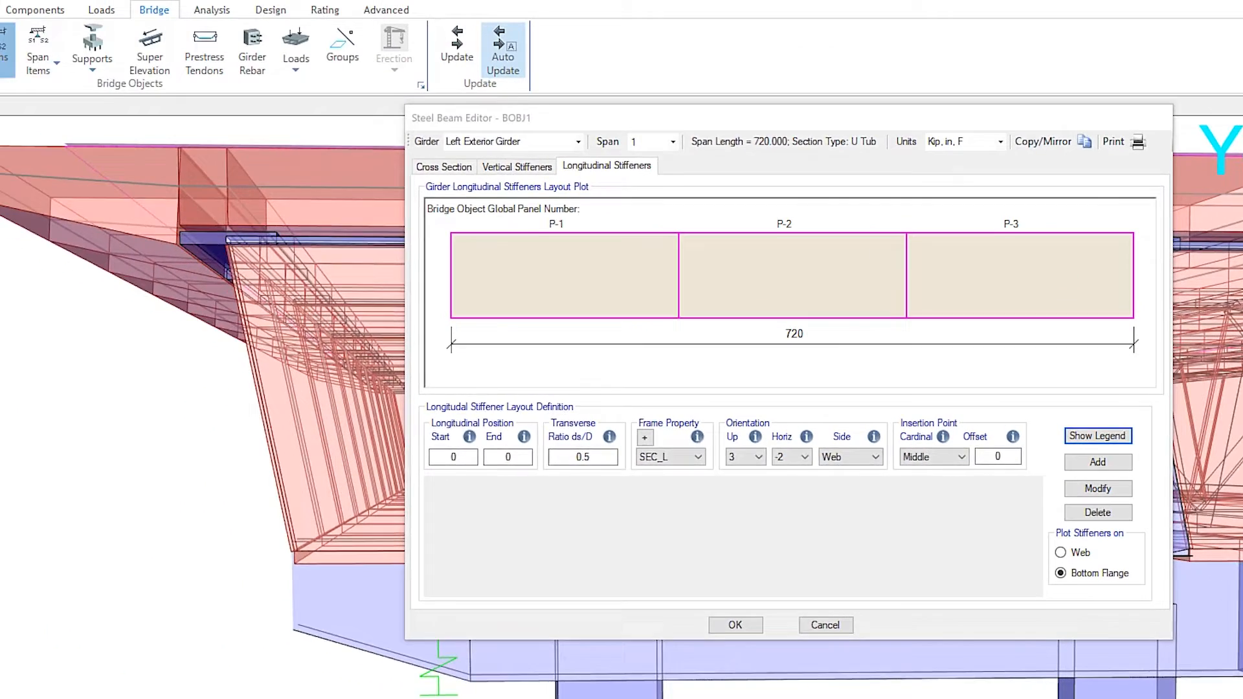
left_click(1097, 435)
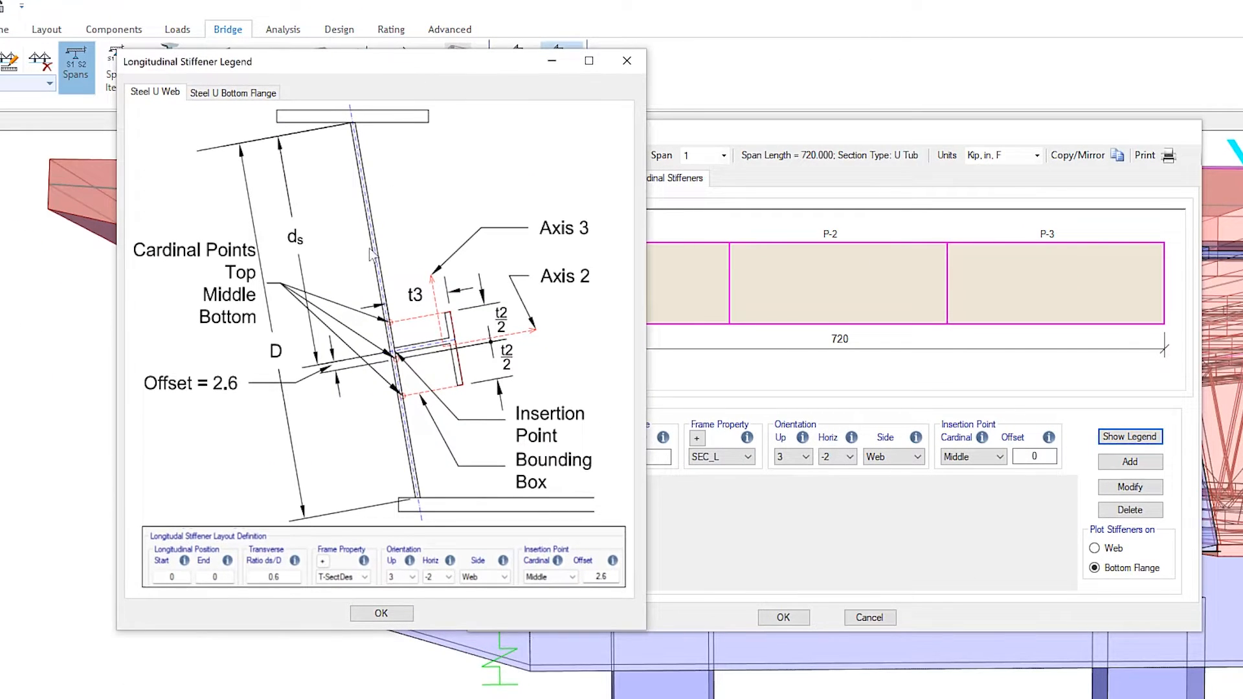
mouse_move(360, 276)
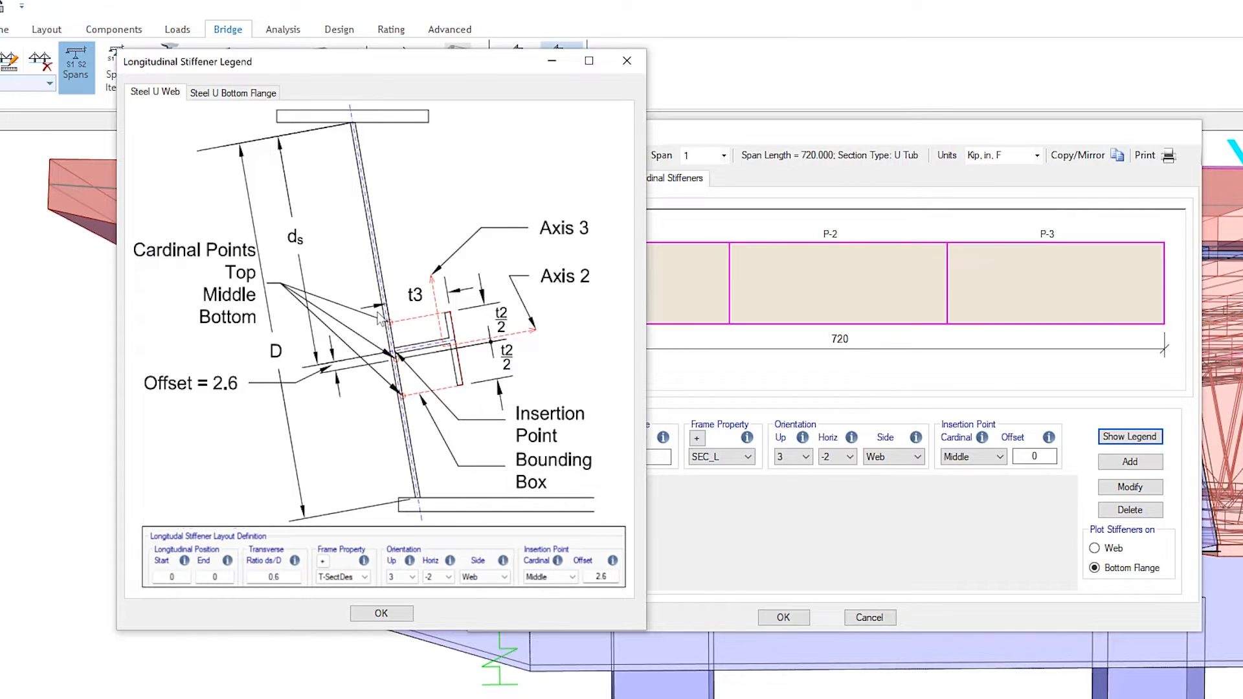
mouse_move(208, 407)
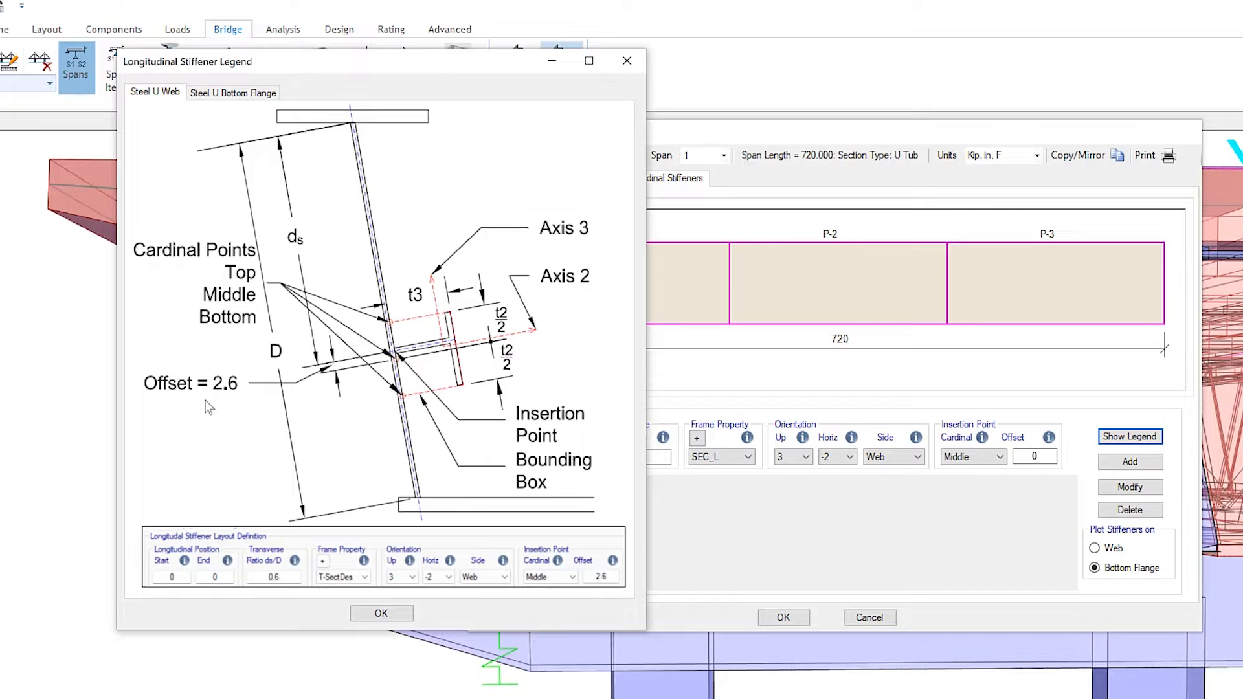
mouse_move(571, 244)
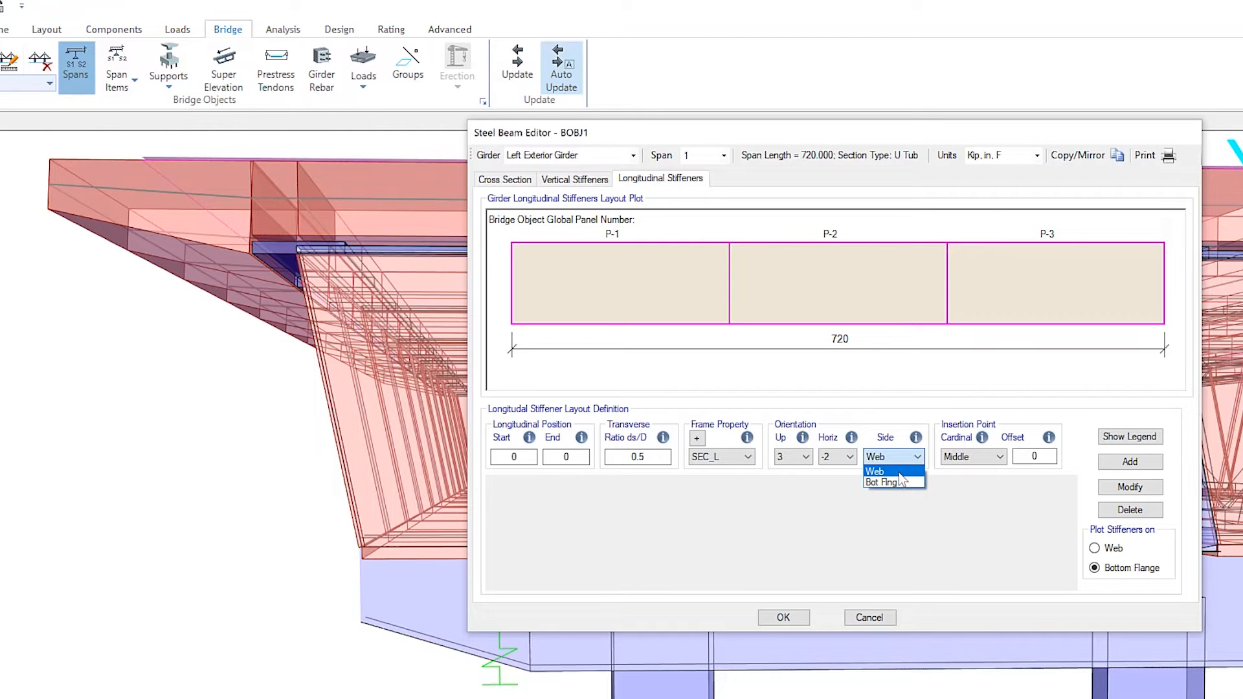
Step: Add an SEC_L bottom-flange stiffener at ratio 0.5, Middle, to the left exterior girder
left_click(887, 481)
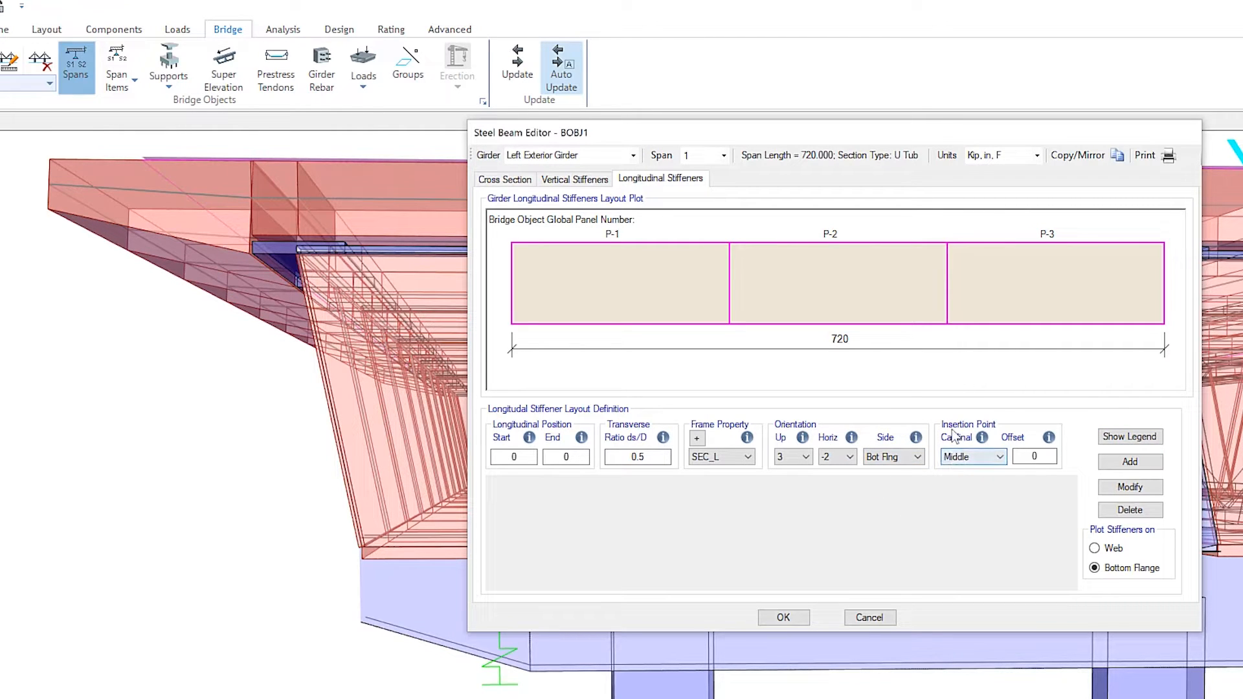
left_click(1129, 462)
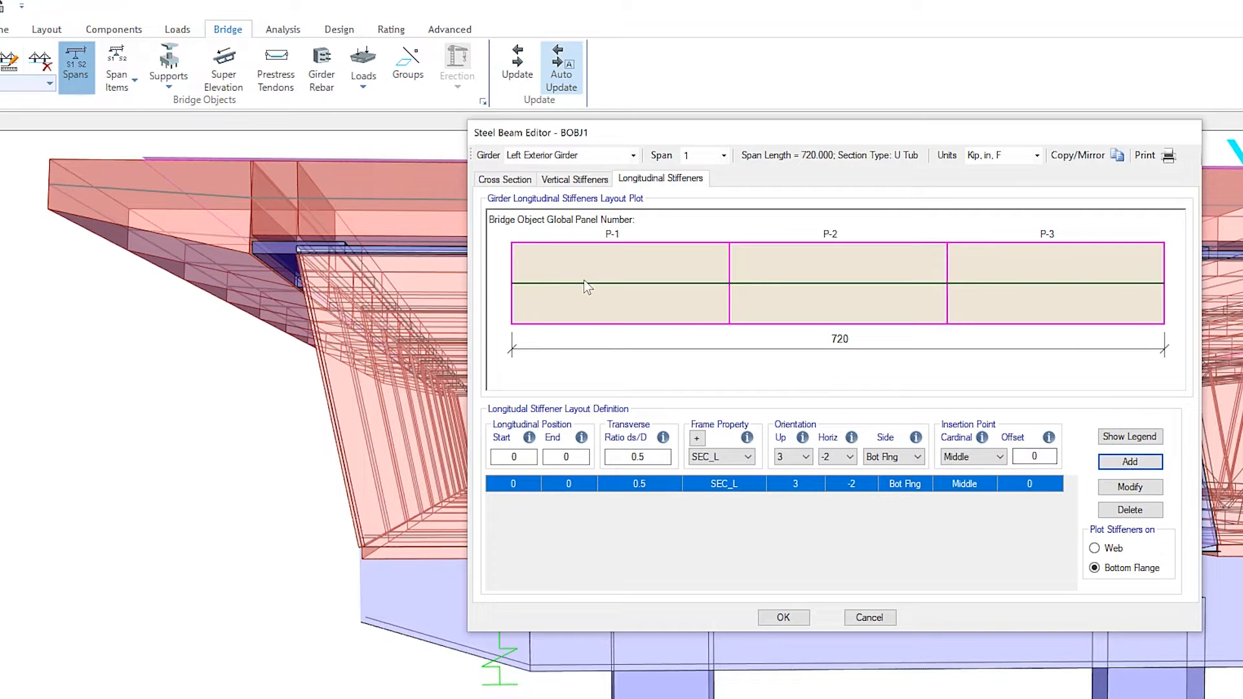
mouse_move(1021, 290)
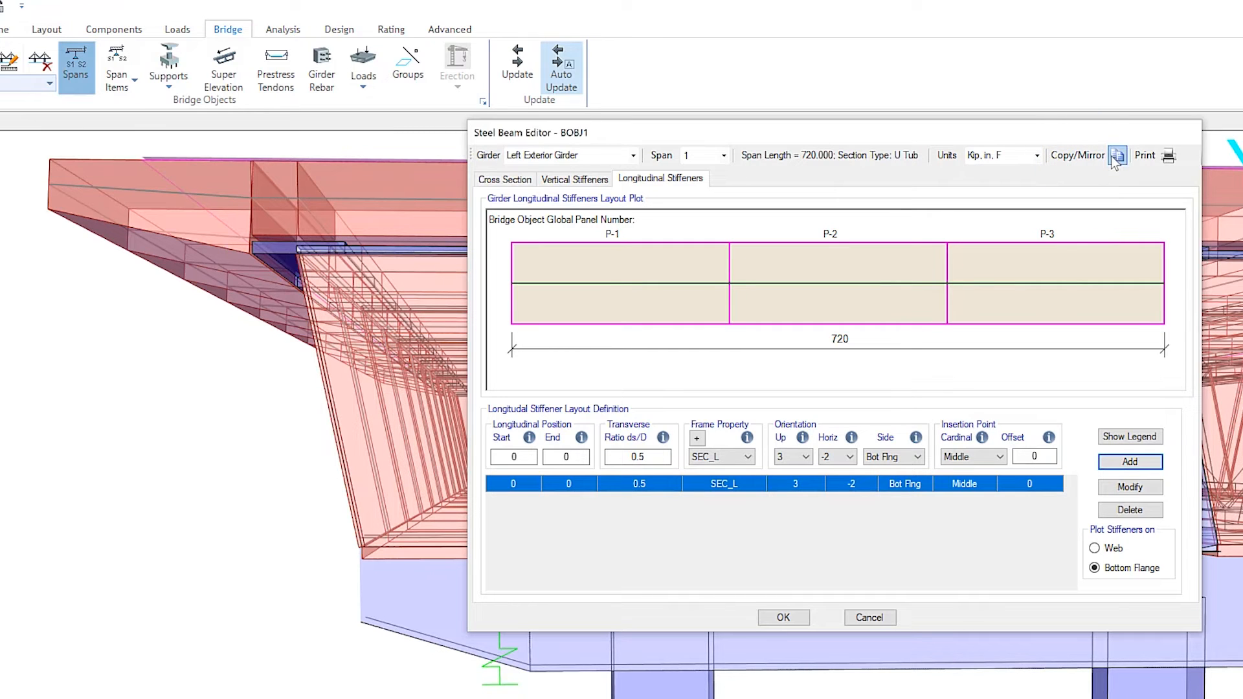
mouse_move(205, 320)
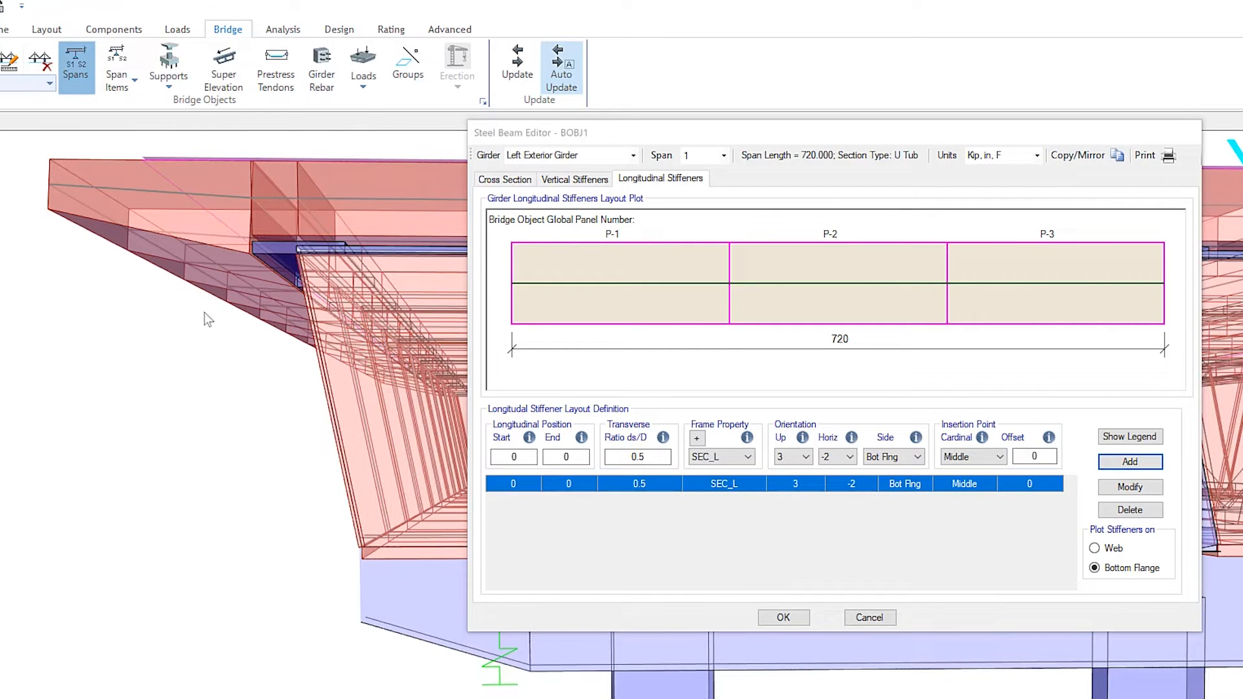
Step: Copy only the longitudinal stiffeners to all girders and acknowledge the success message
left_click(1117, 154)
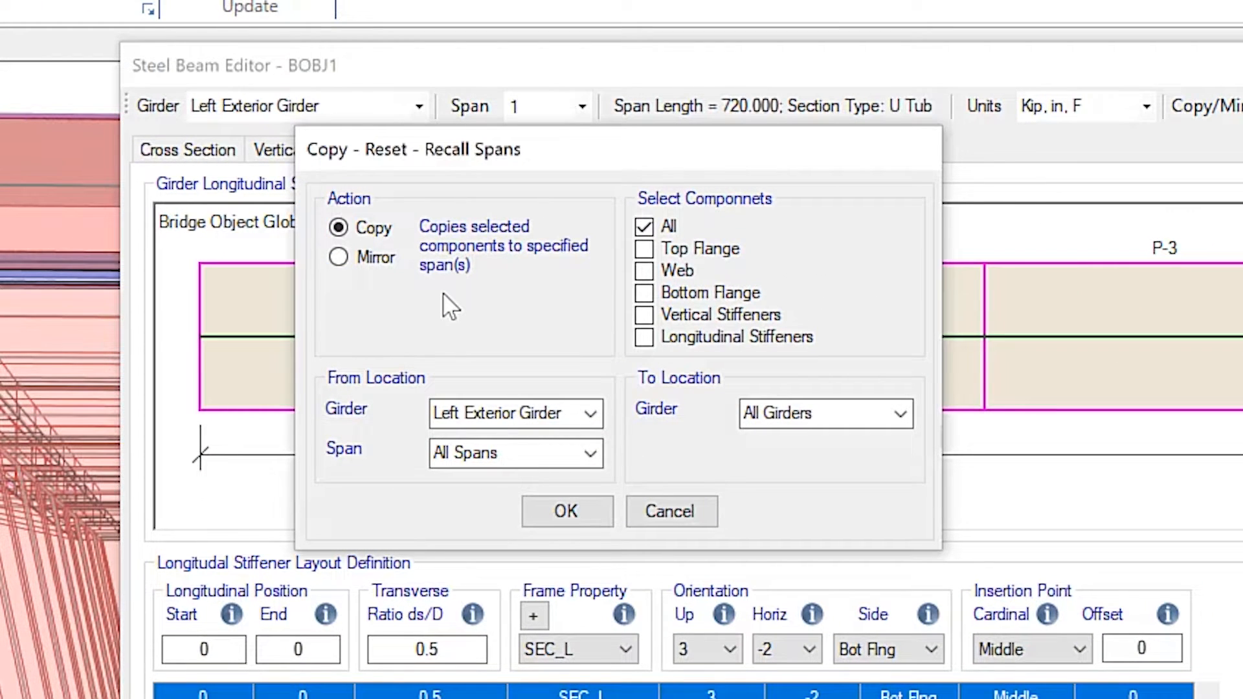
mouse_move(470, 355)
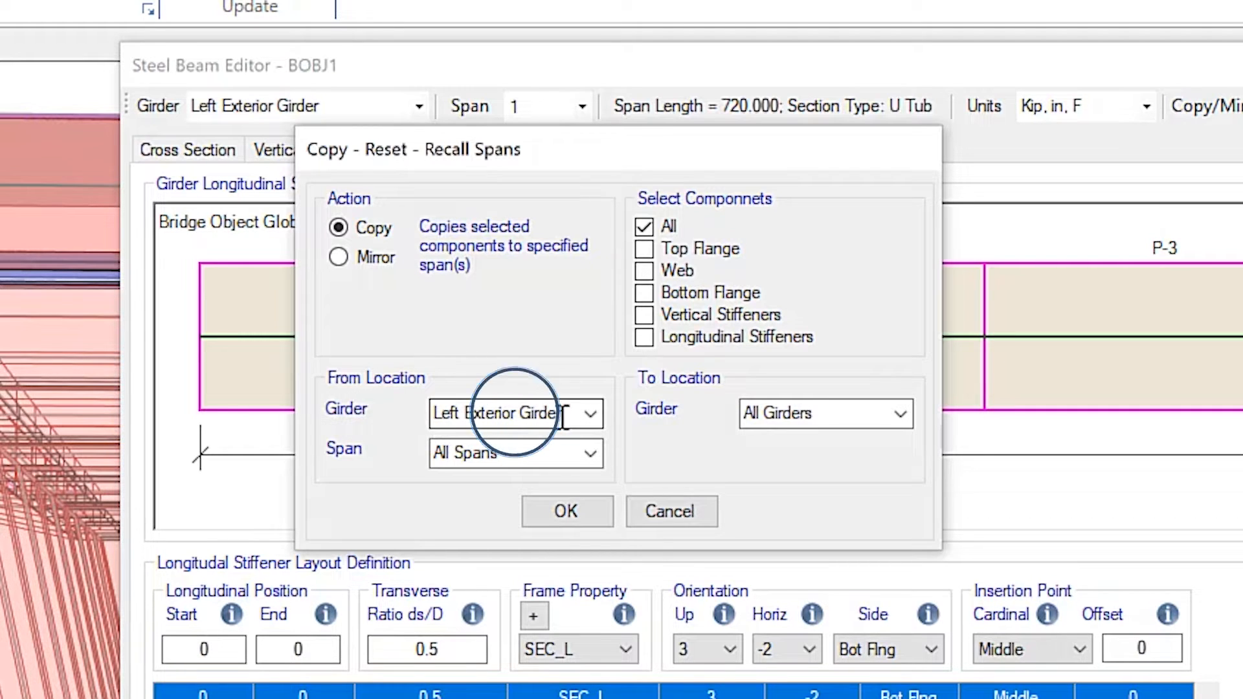
mouse_move(439, 463)
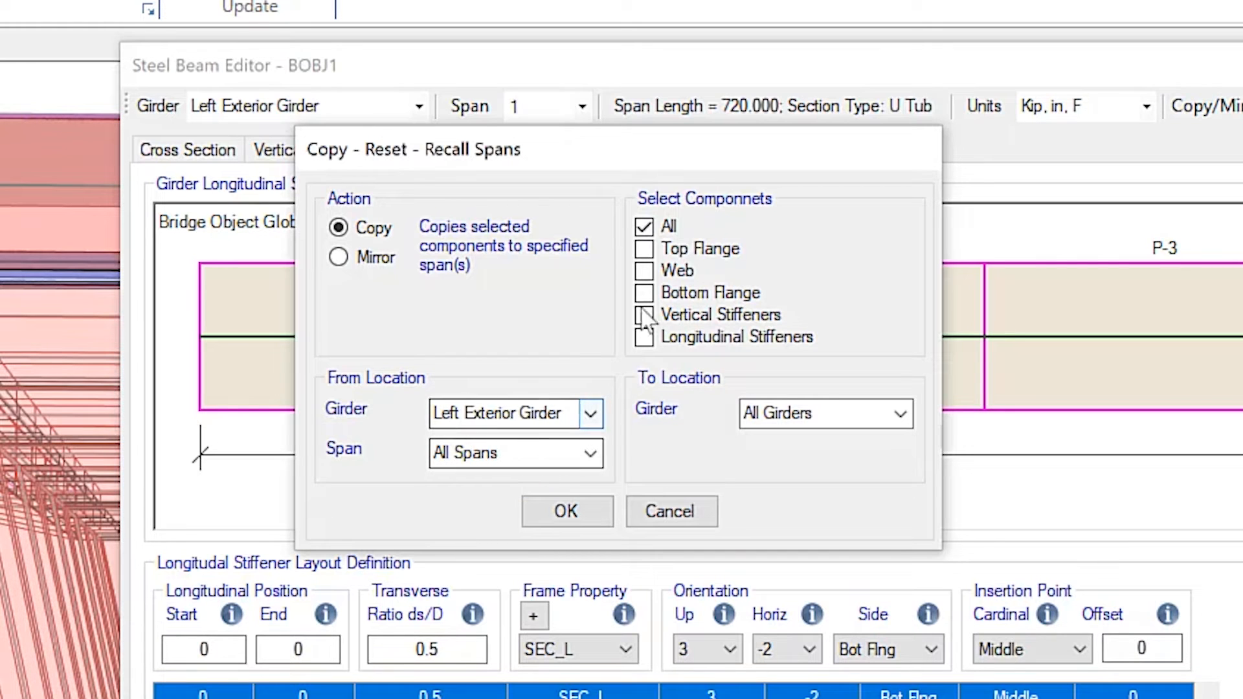
mouse_move(726, 261)
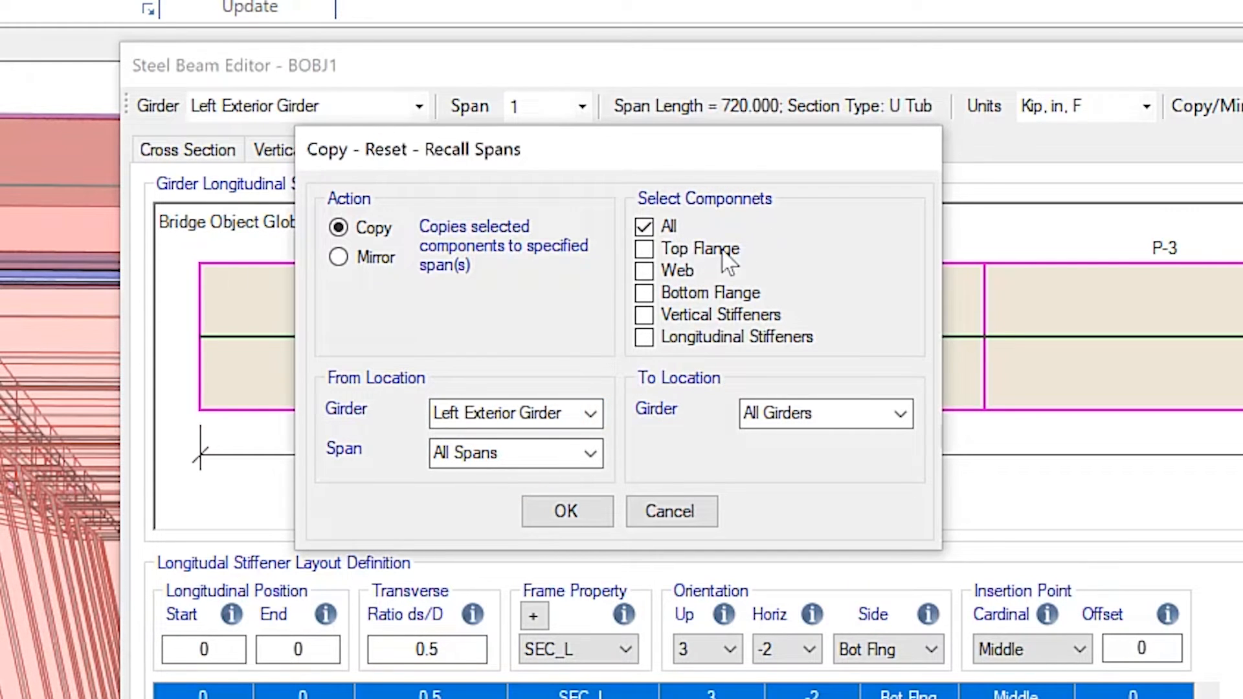
left_click(644, 337)
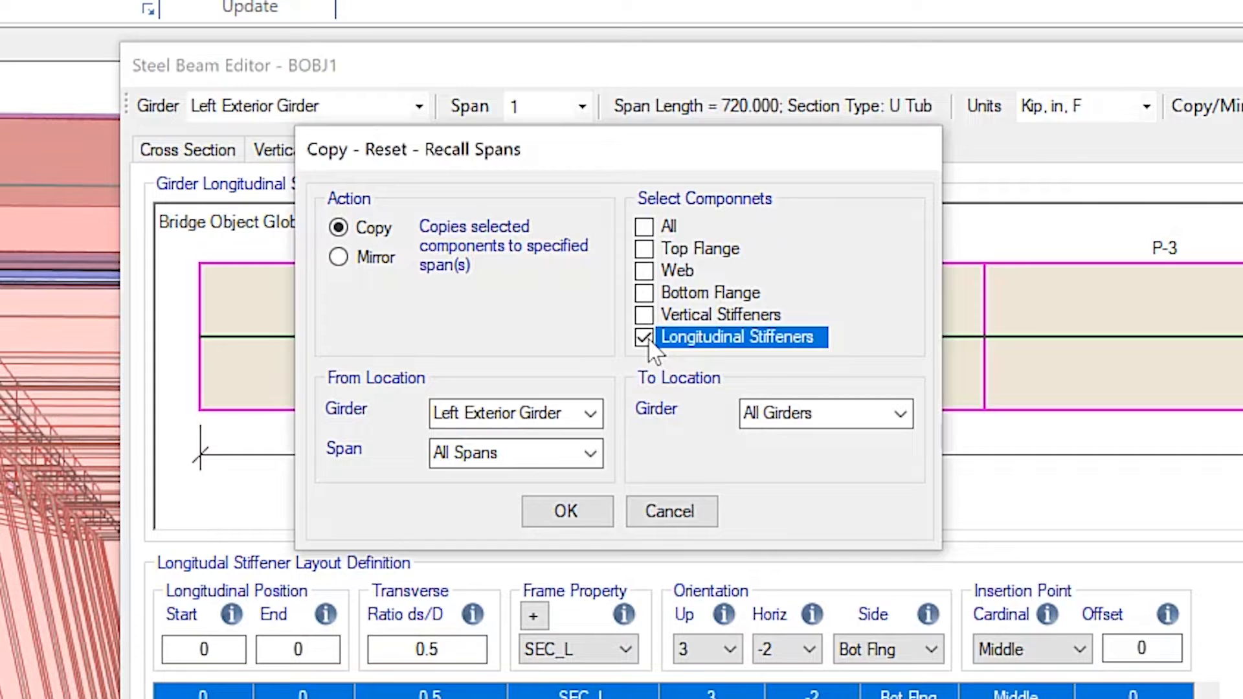
mouse_move(566, 512)
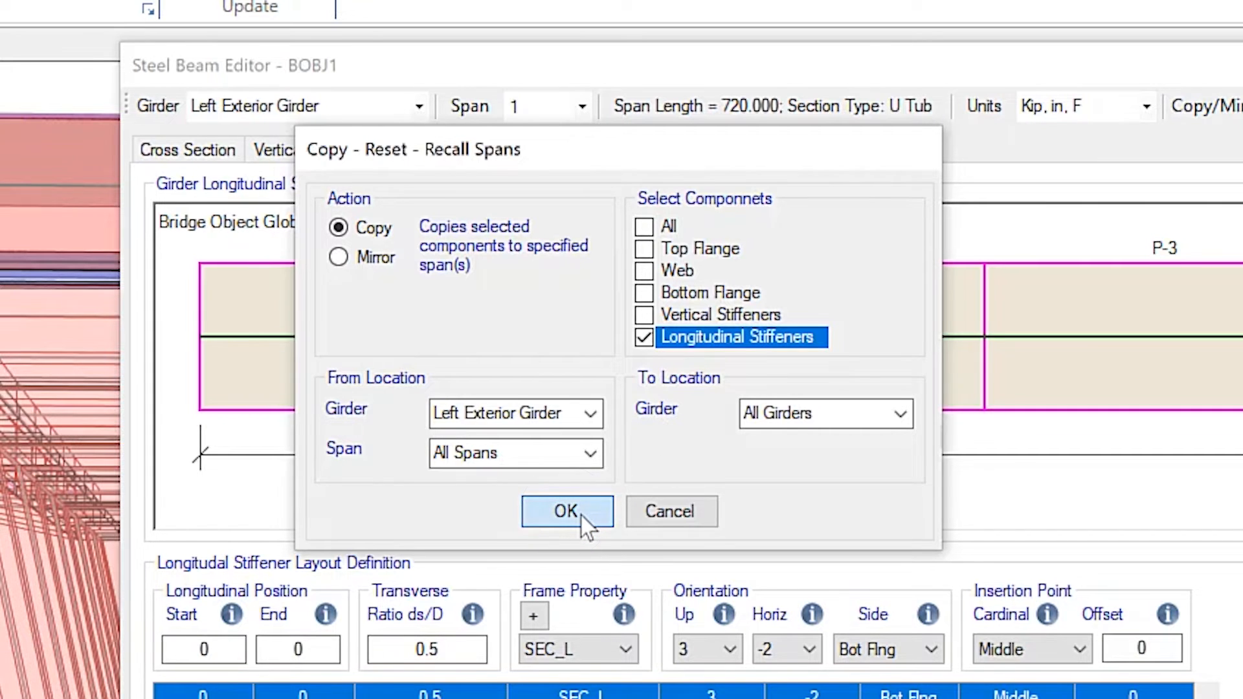
left_click(565, 512)
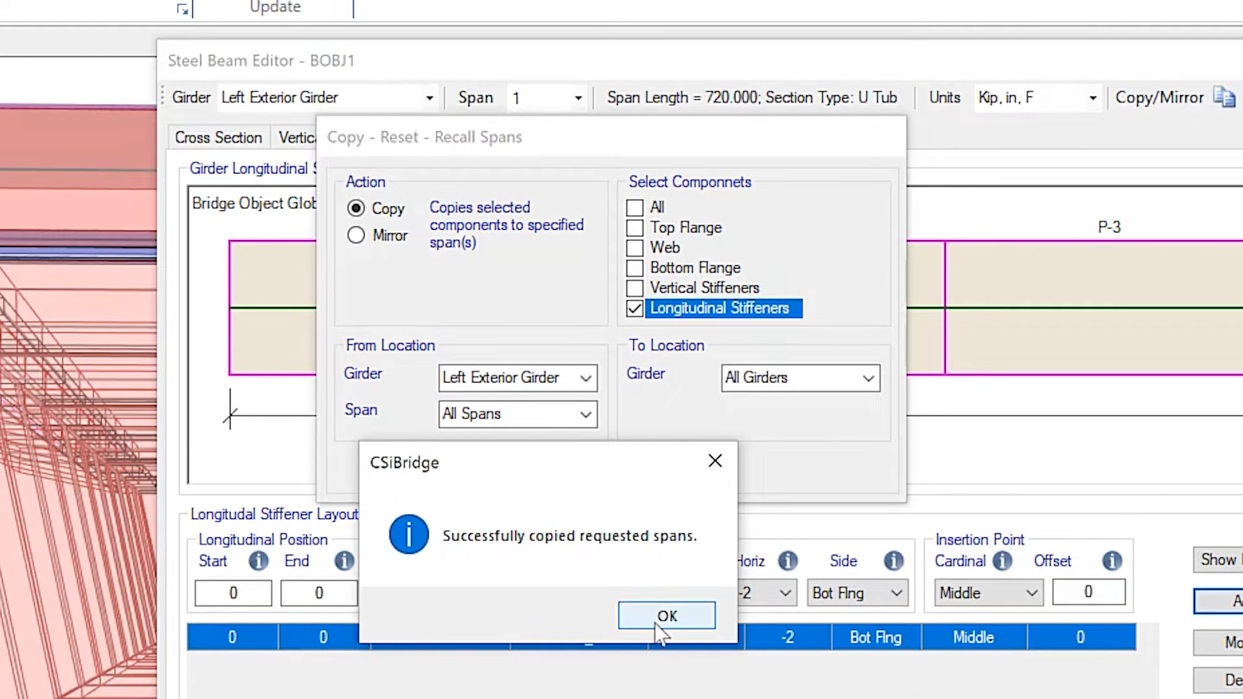
left_click(666, 616)
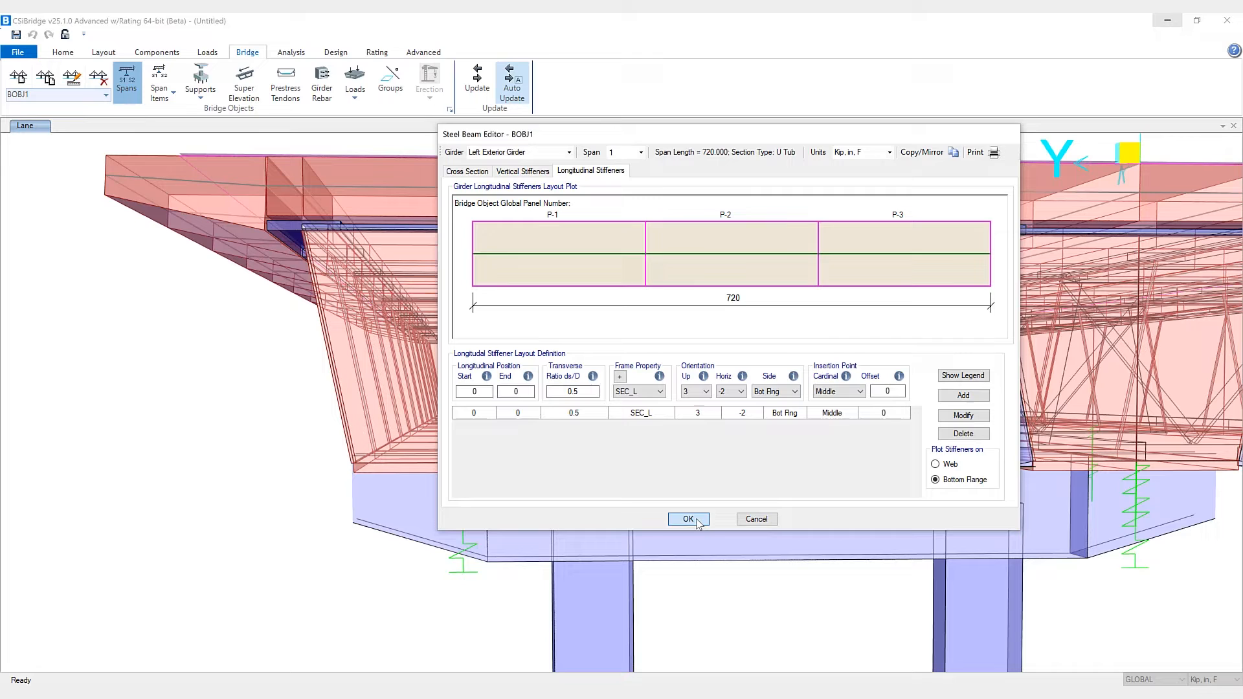
Step: Close Bridge Object Span Assignments without changes and zoom into the model
left_click(686, 519)
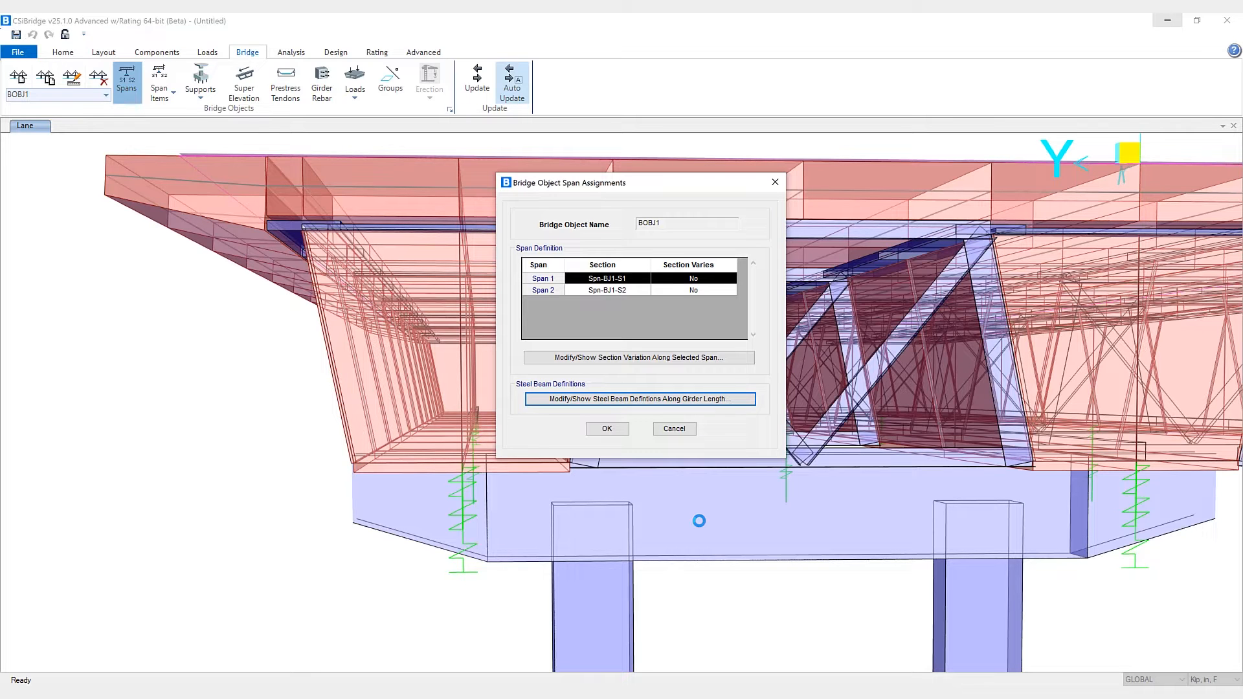
left_click(607, 428)
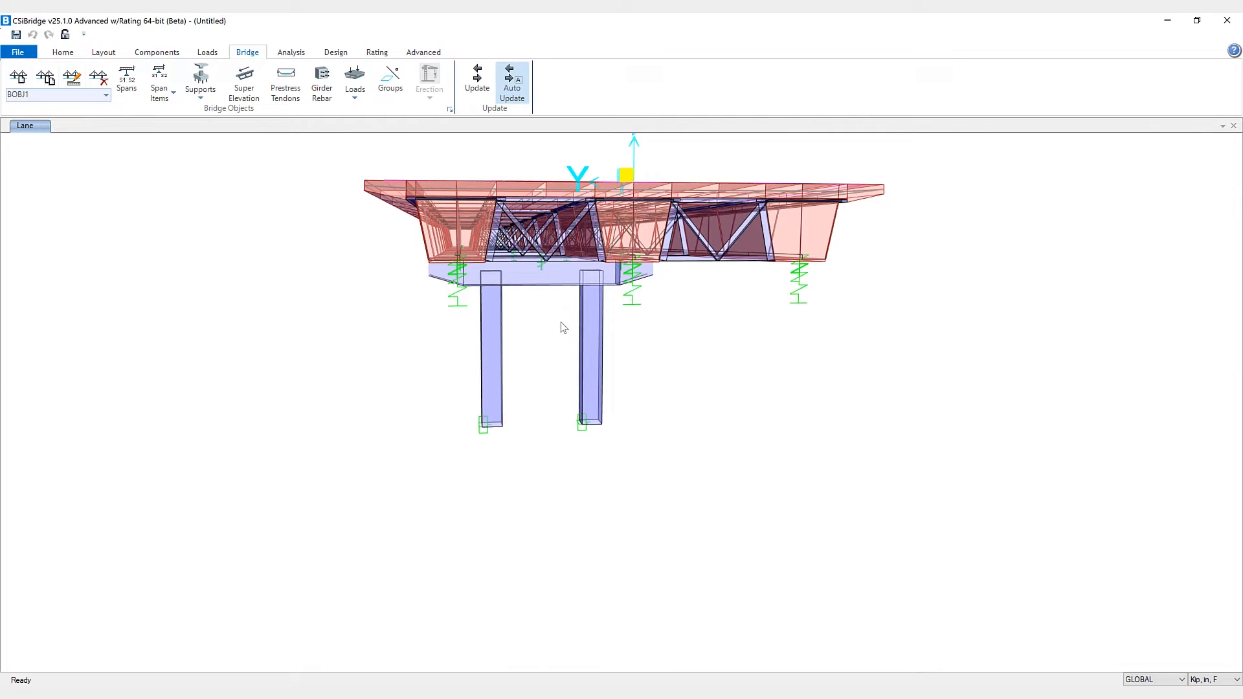
scroll("up", 3)
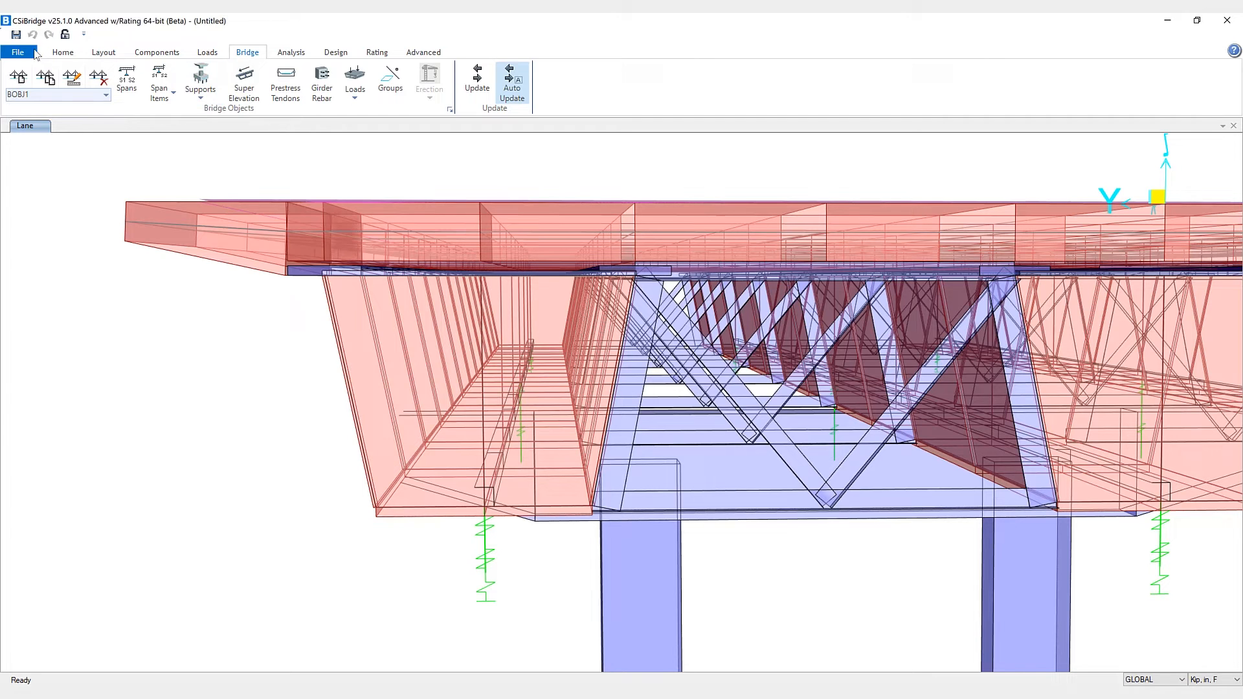
Step: Hide selected box girder web areas to expose the interior cells and diaphragms
left_click(17, 52)
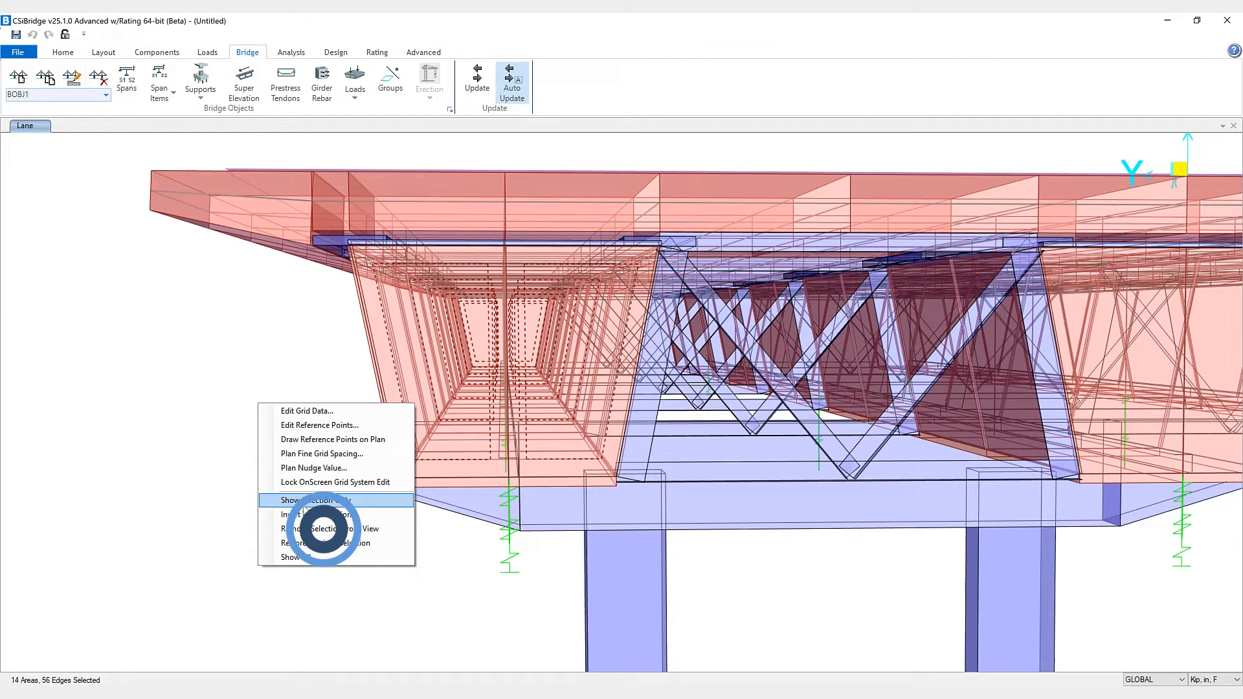
left_click(314, 501)
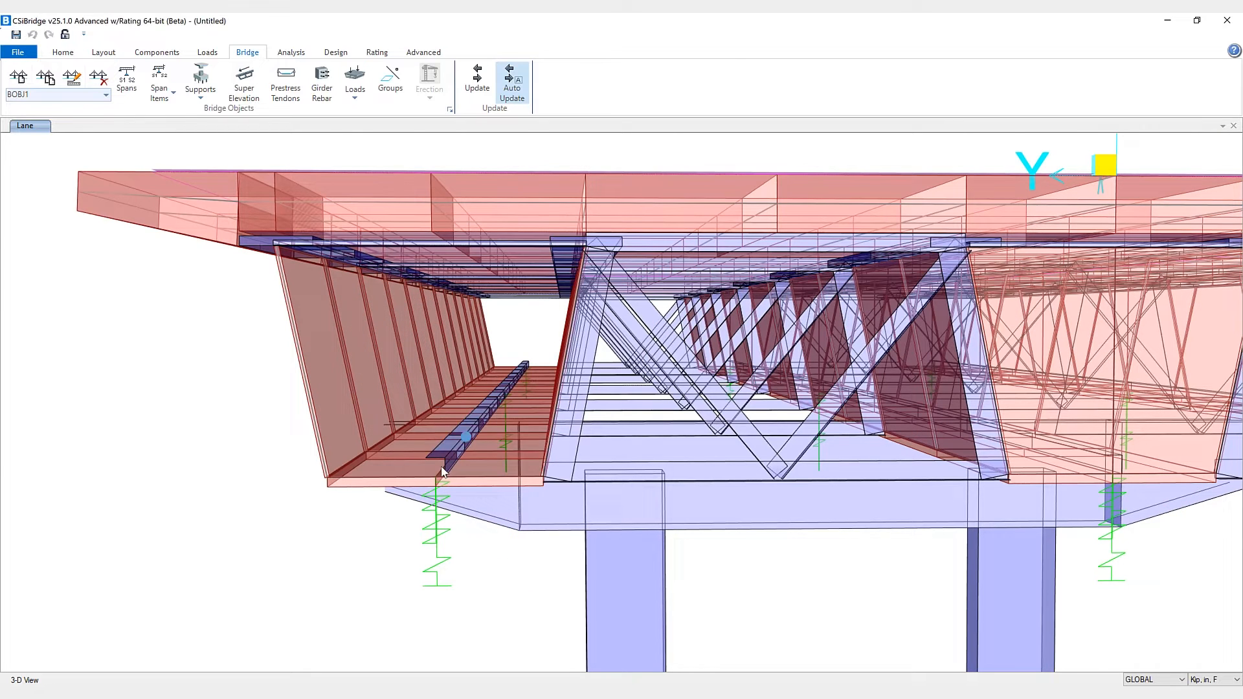
mouse_move(525, 367)
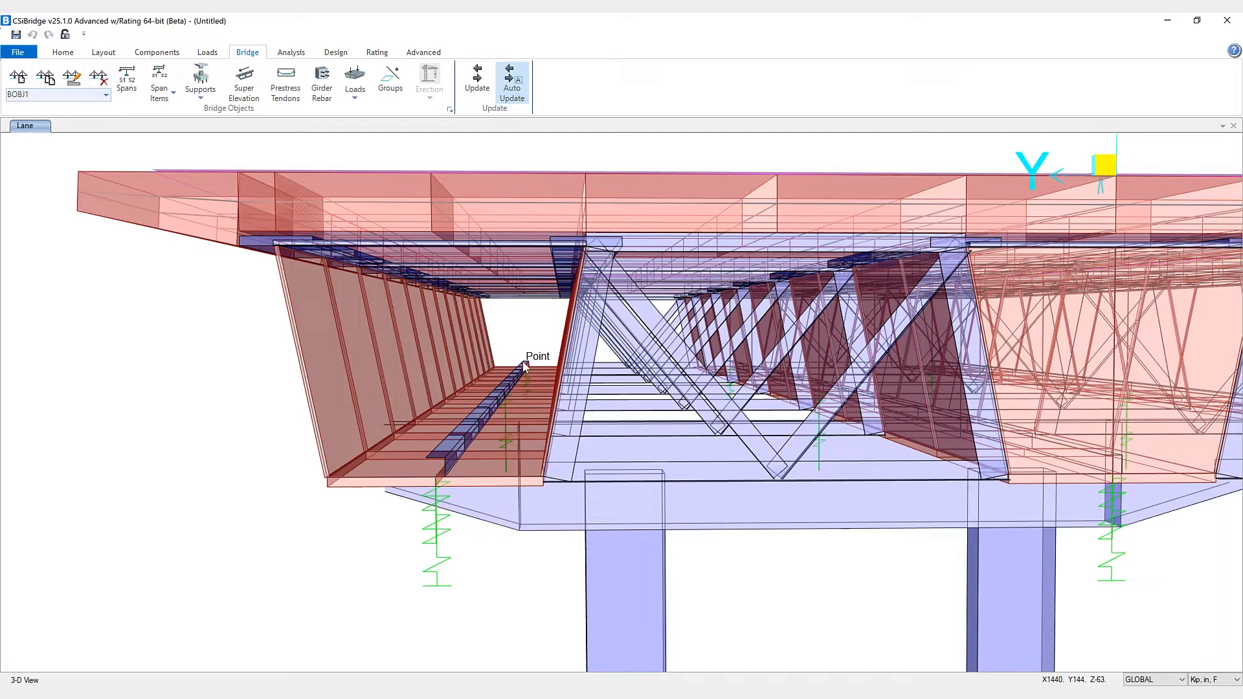
left_click(334, 53)
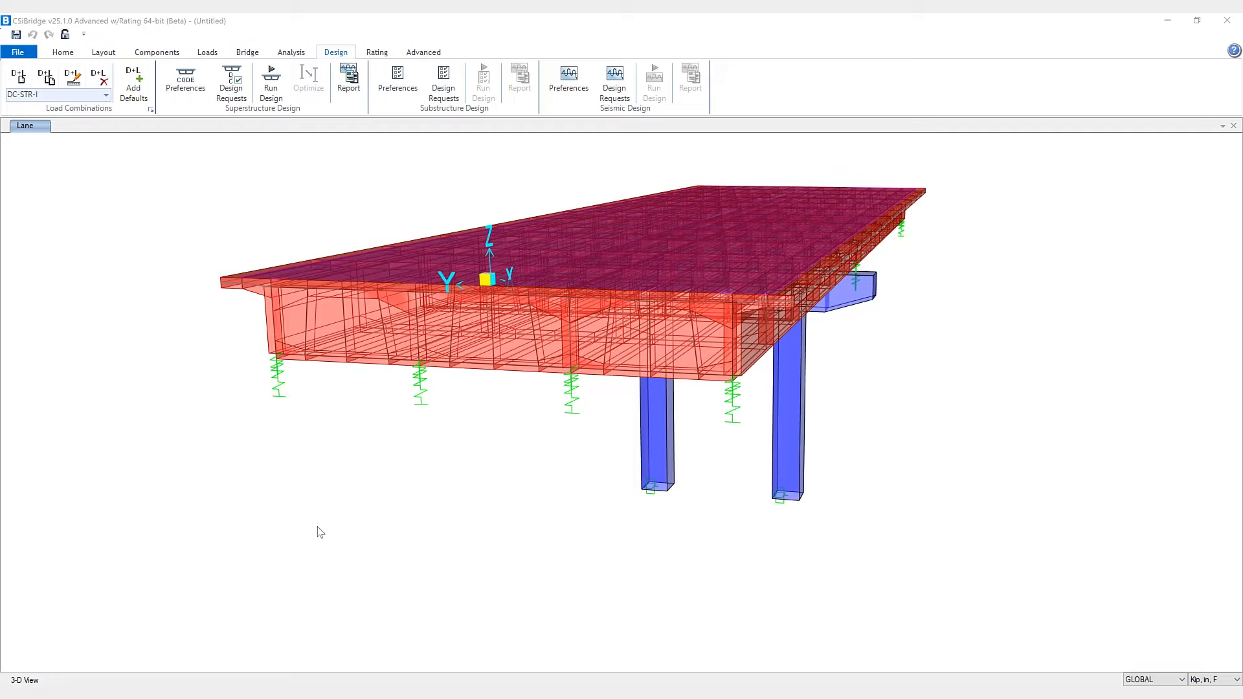
mouse_move(322, 518)
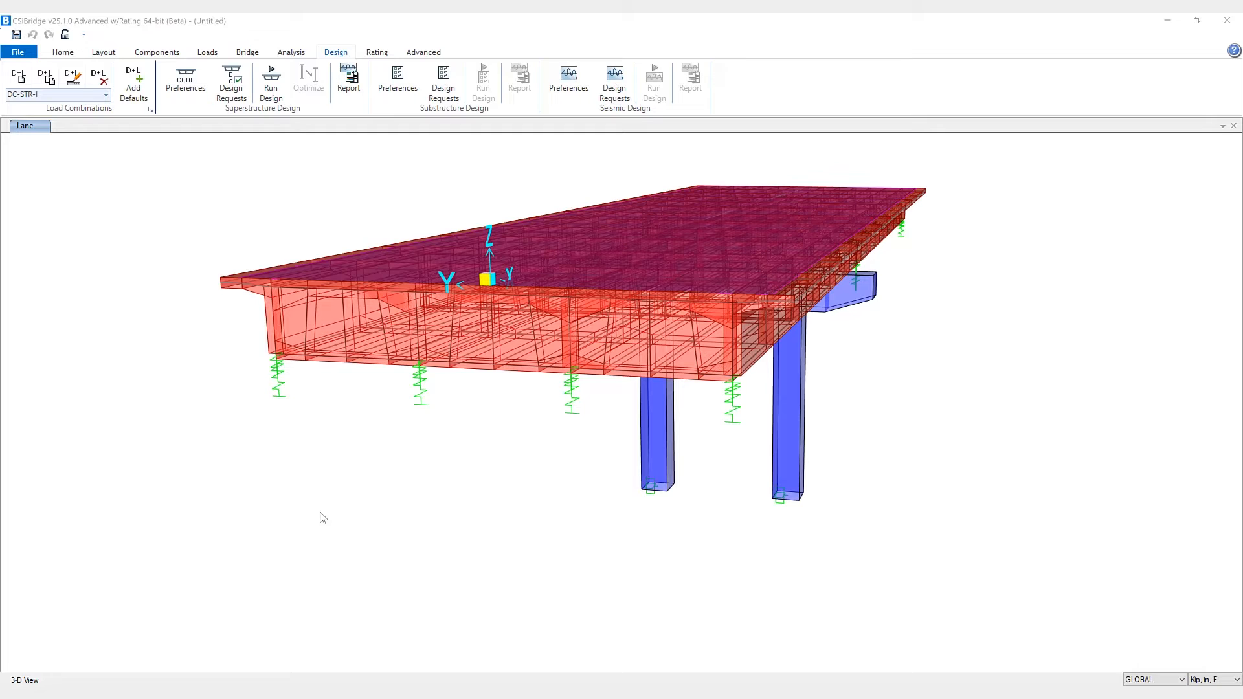
mouse_move(306, 429)
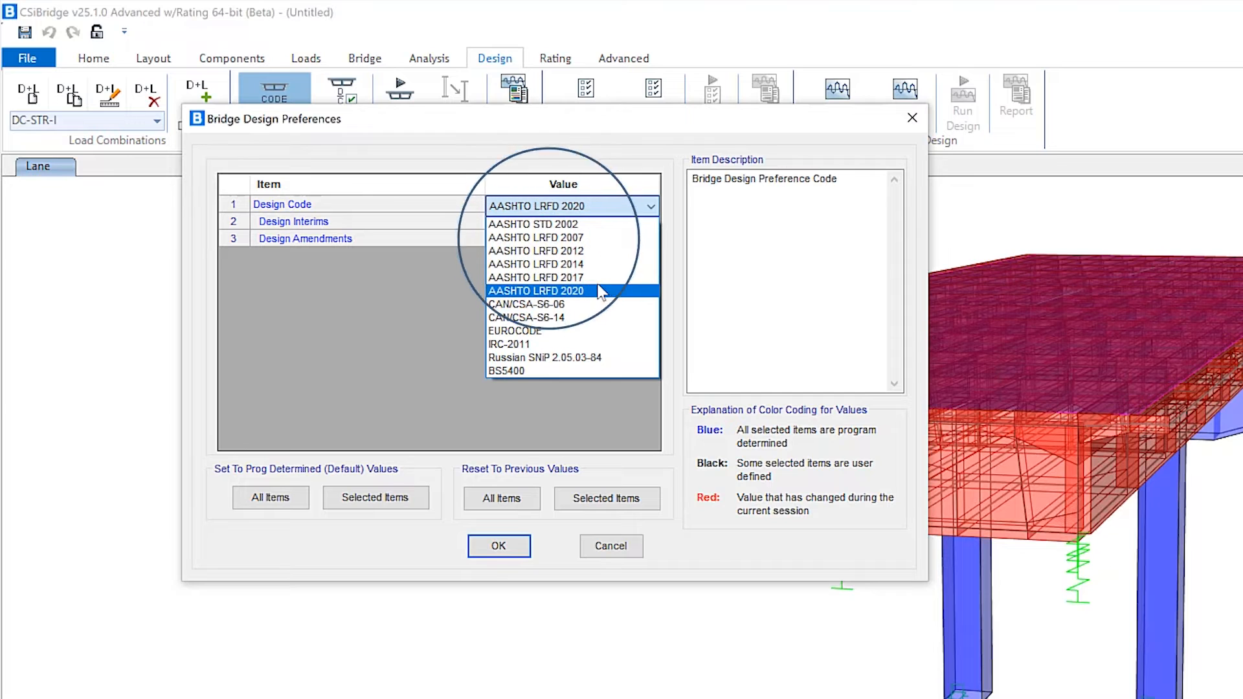
Step: Close Bridge Design Preferences, keeping AASHTO LRFD 2020 as the code
left_click(537, 290)
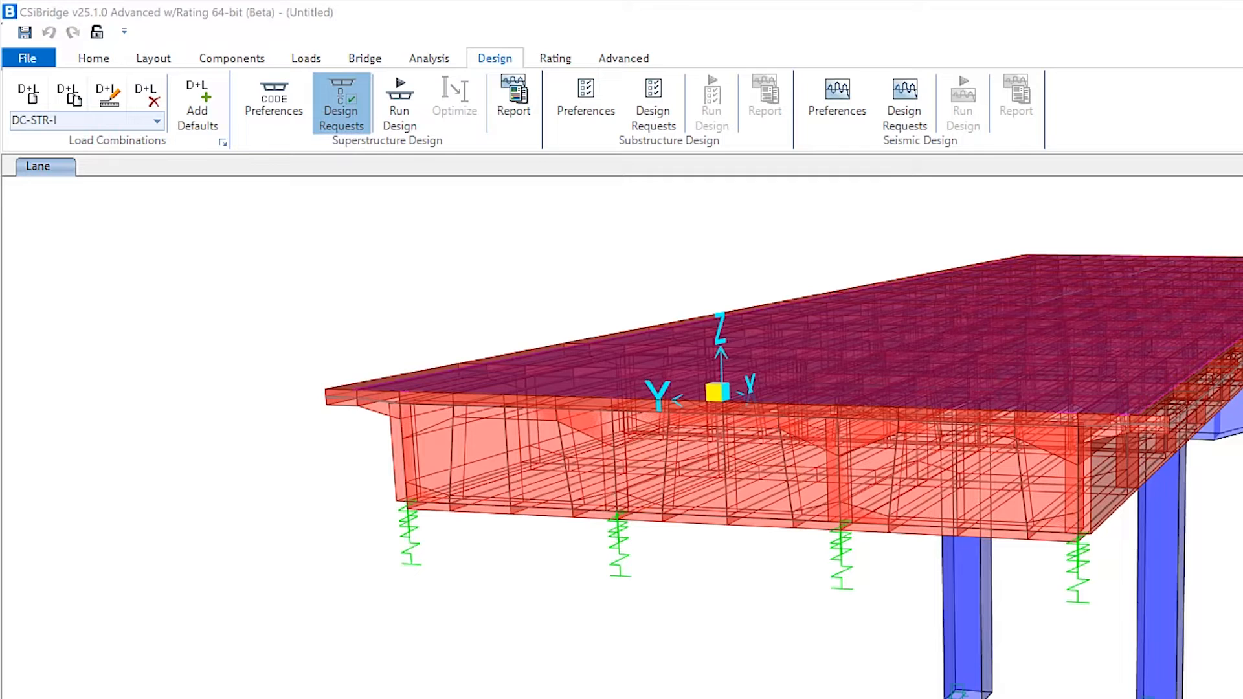
Step: Show the Strength-MultiCell Flexure design request for BOBJ1 and its five demand sets
left_click(341, 99)
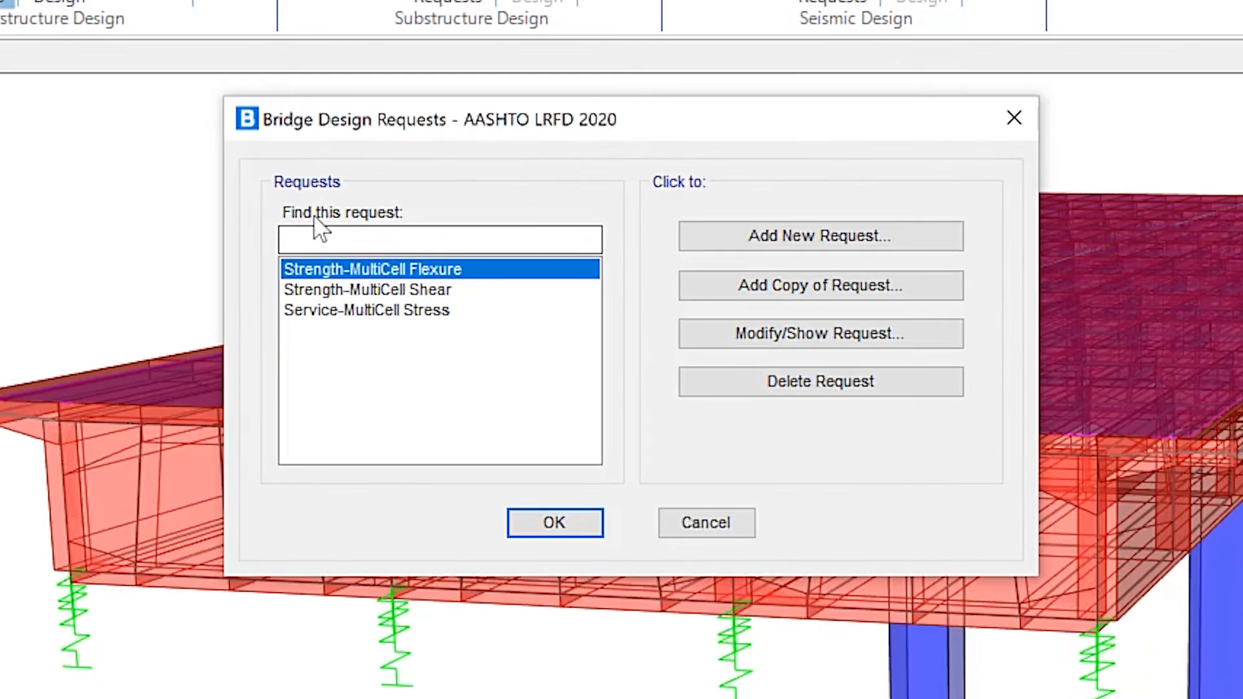
mouse_move(353, 327)
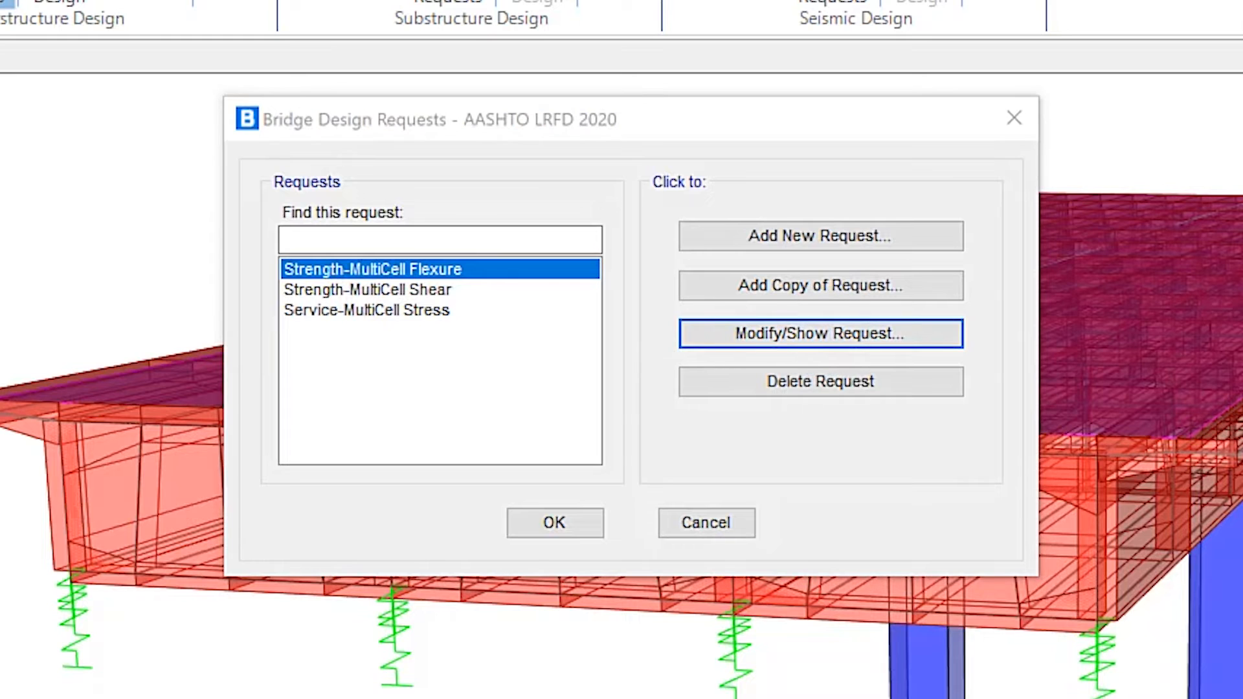
left_click(819, 333)
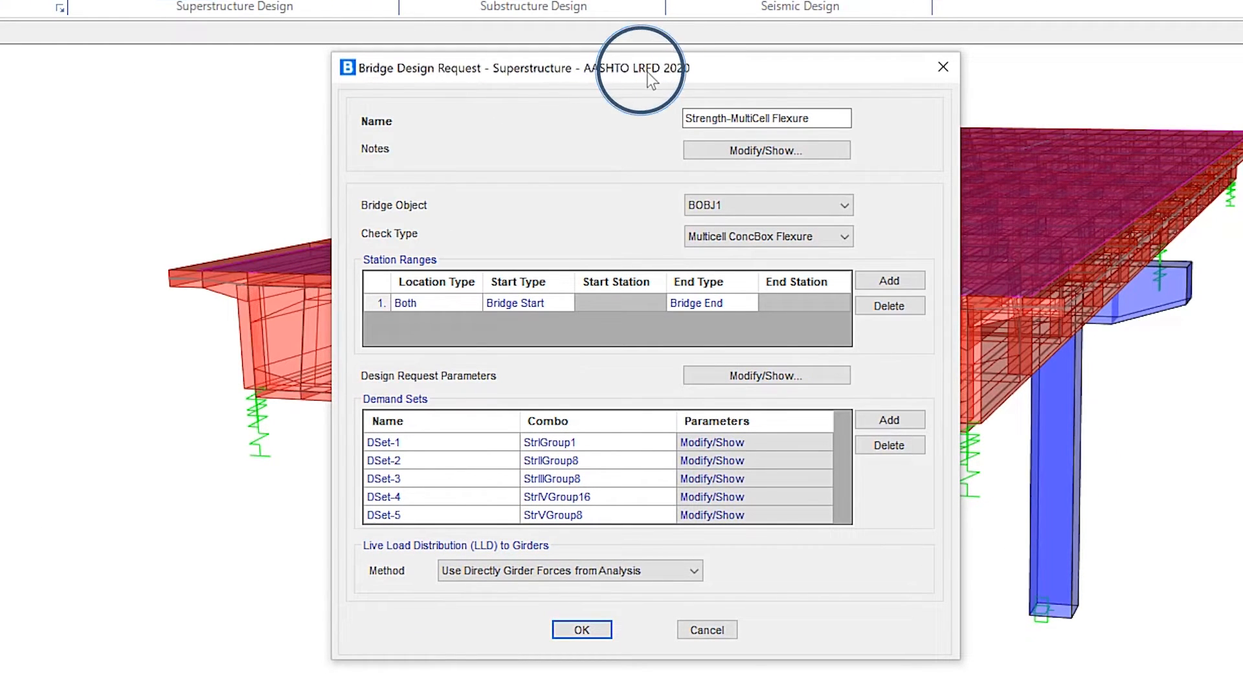
mouse_move(737, 220)
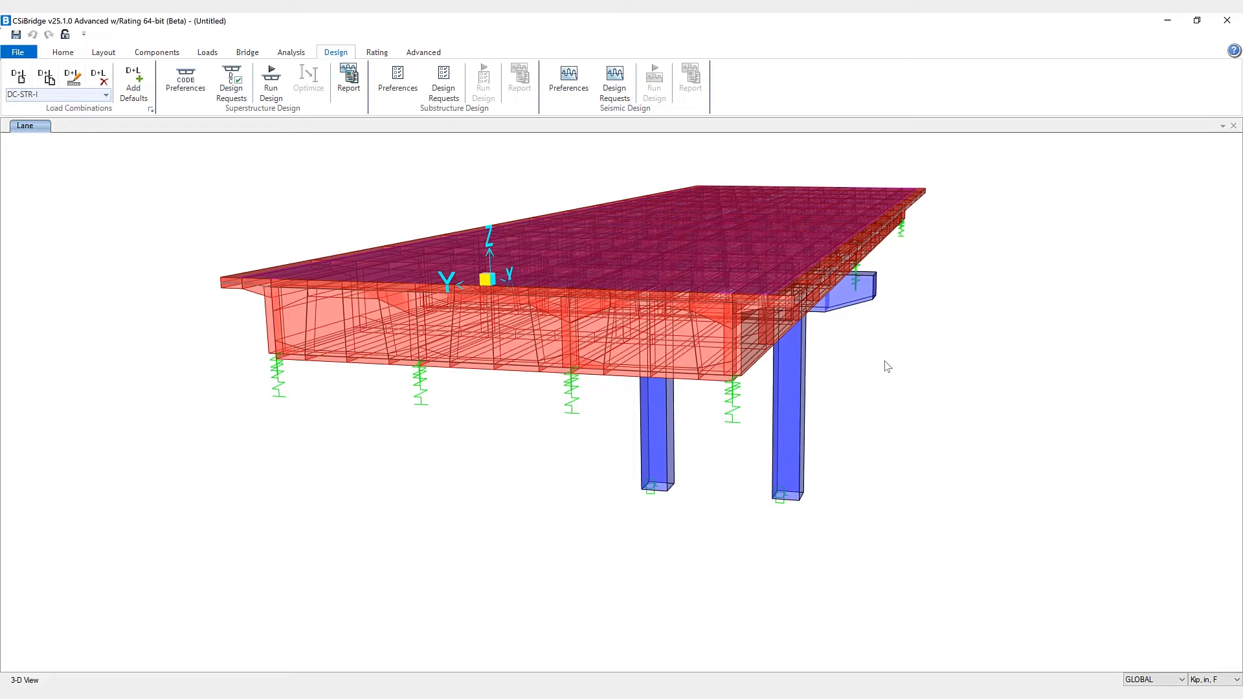
mouse_move(373, 156)
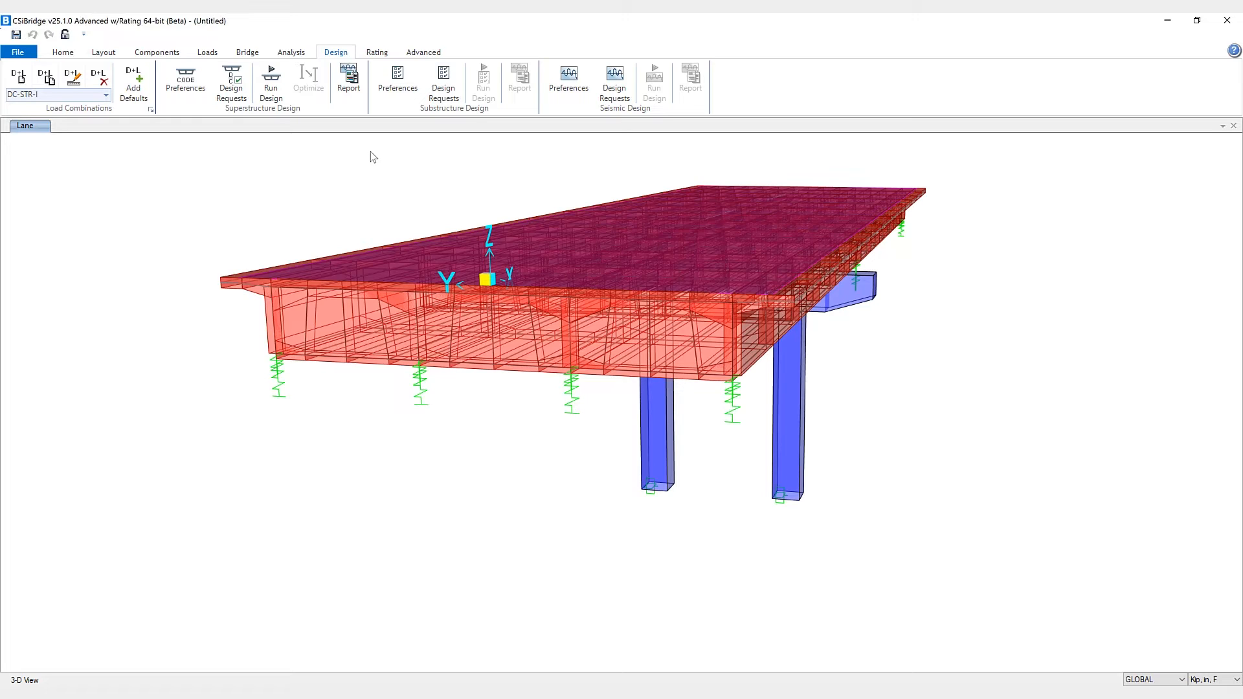
mouse_move(363, 163)
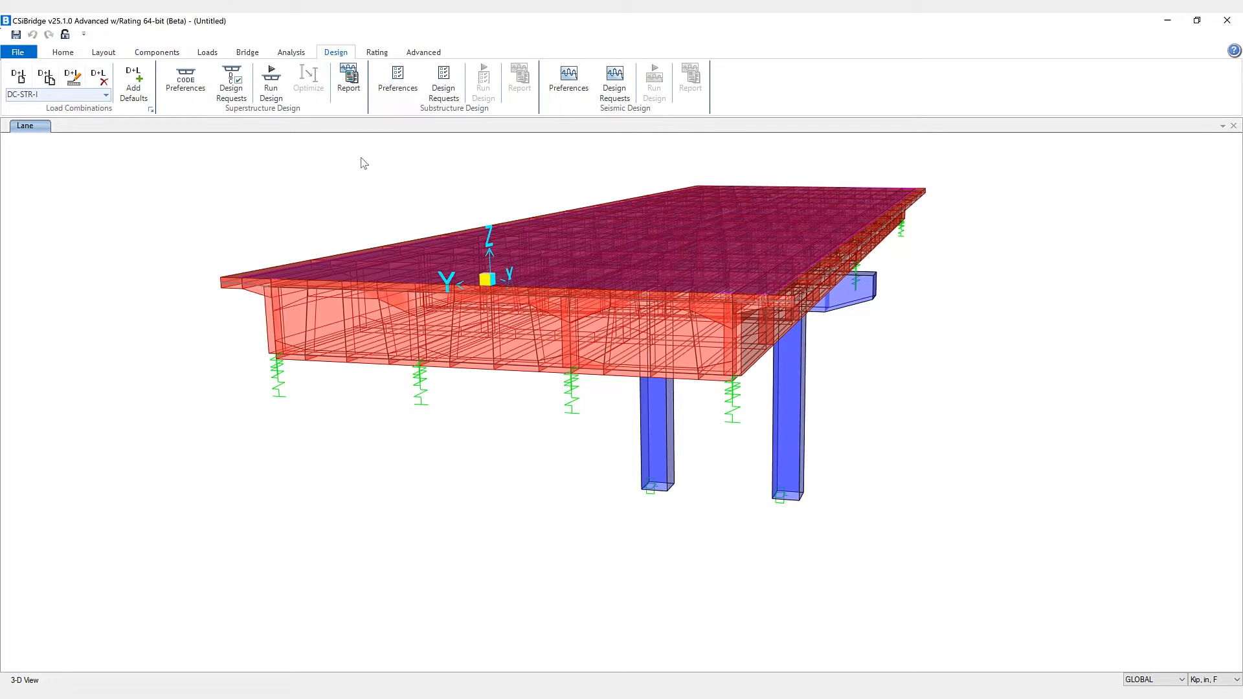
Step: Reopen the superstructure design preferences, still showing AASHTO LRFD 2020
left_click(184, 79)
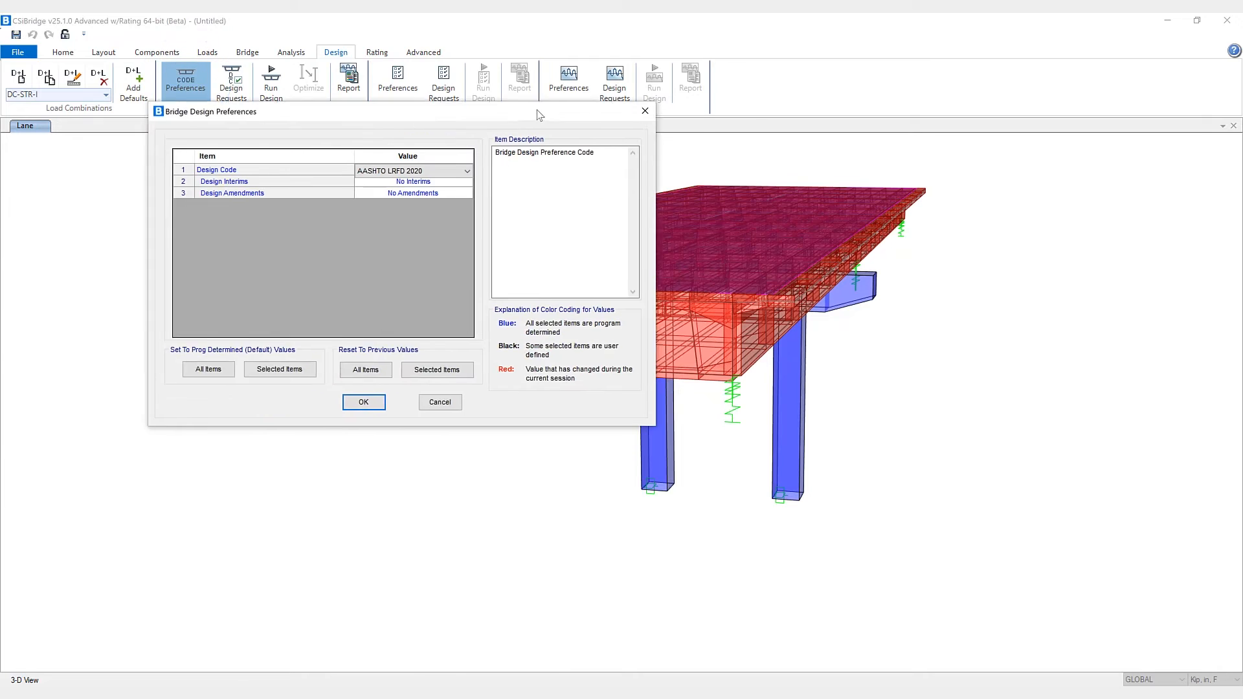
Step: Set the bridge design code to EUROCODE and confirm
left_click(465, 171)
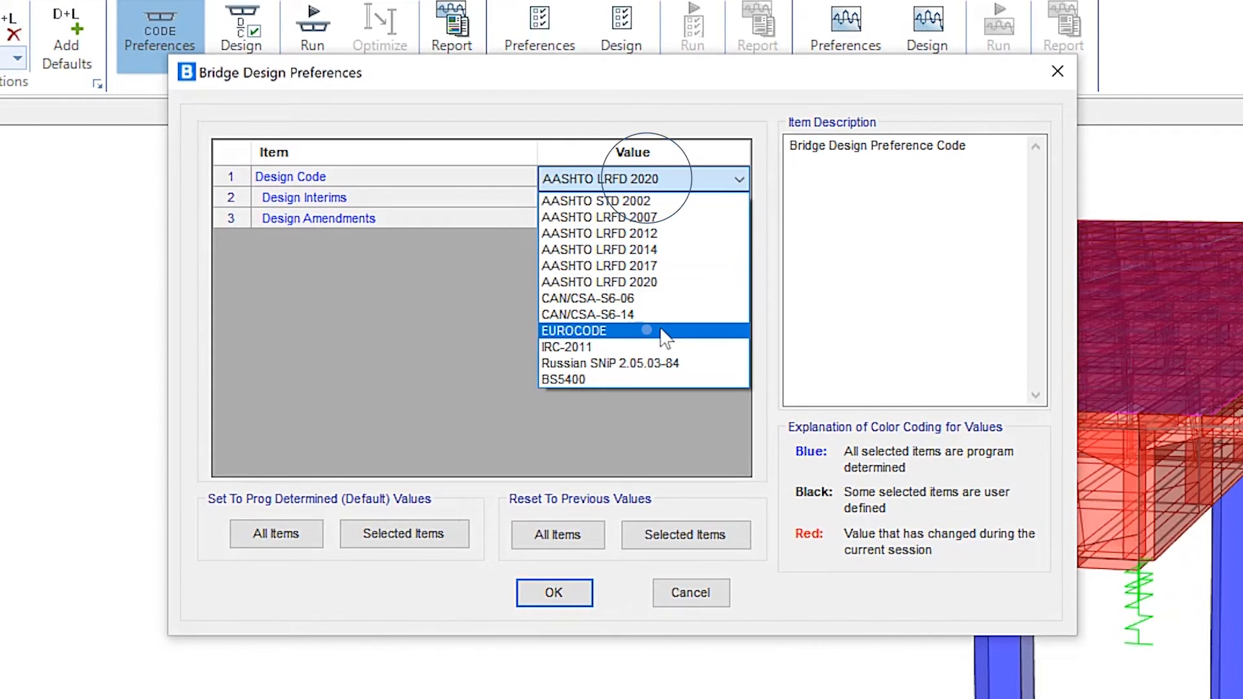
left_click(573, 331)
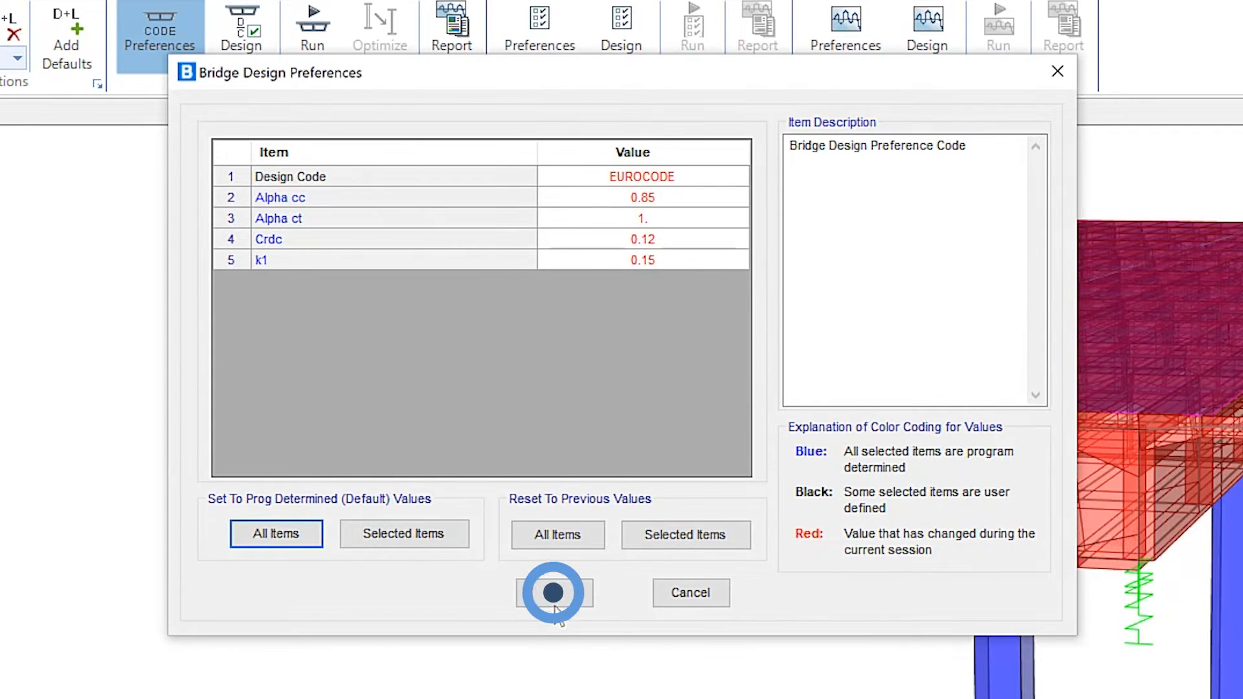
left_click(554, 592)
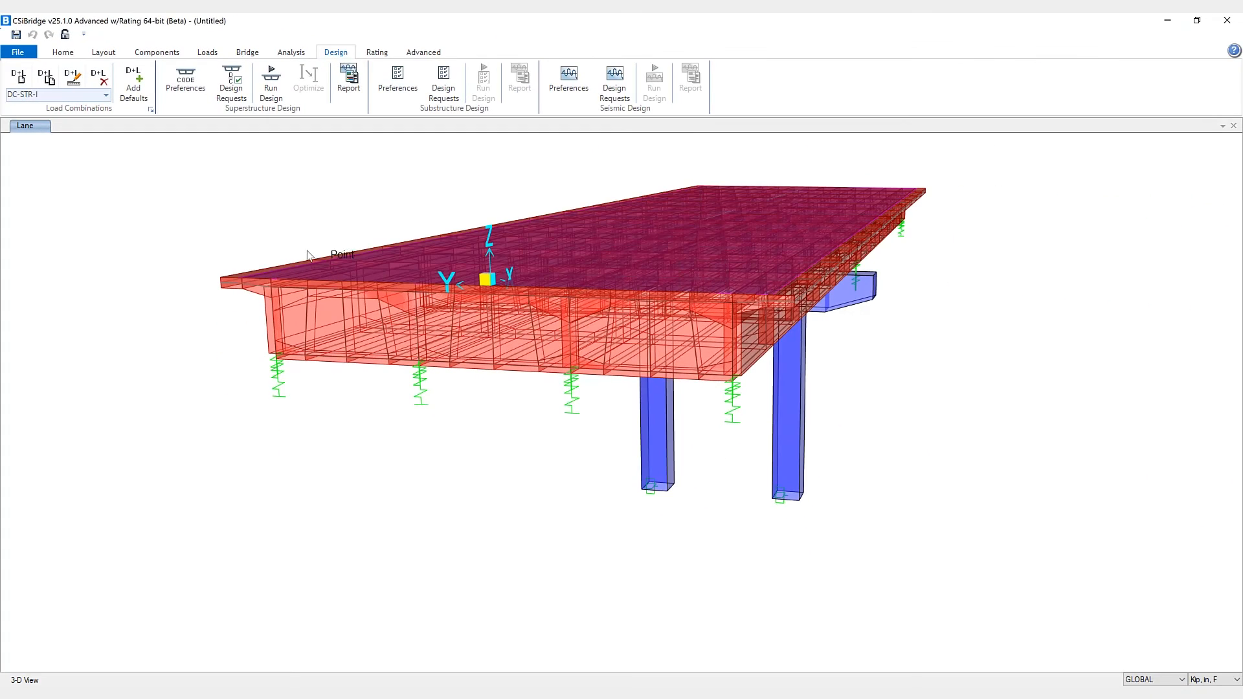
mouse_move(364, 46)
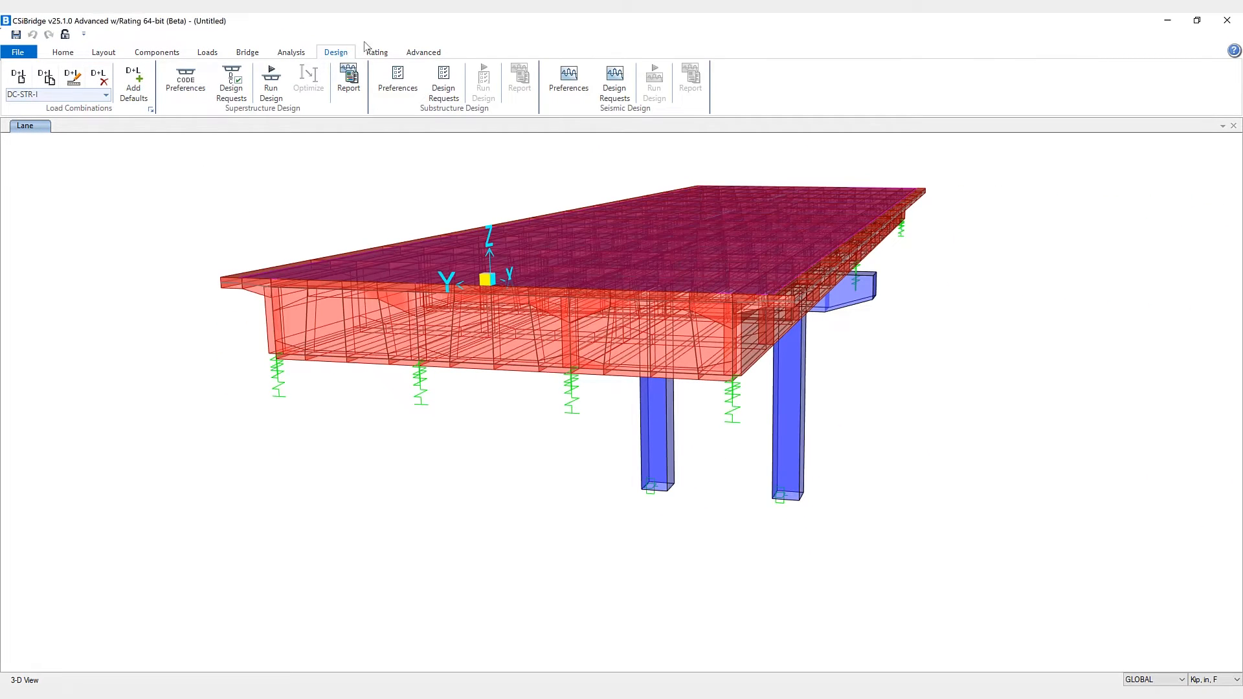
Step: Run the bridge analysis, then the superstructure design check
left_click(290, 53)
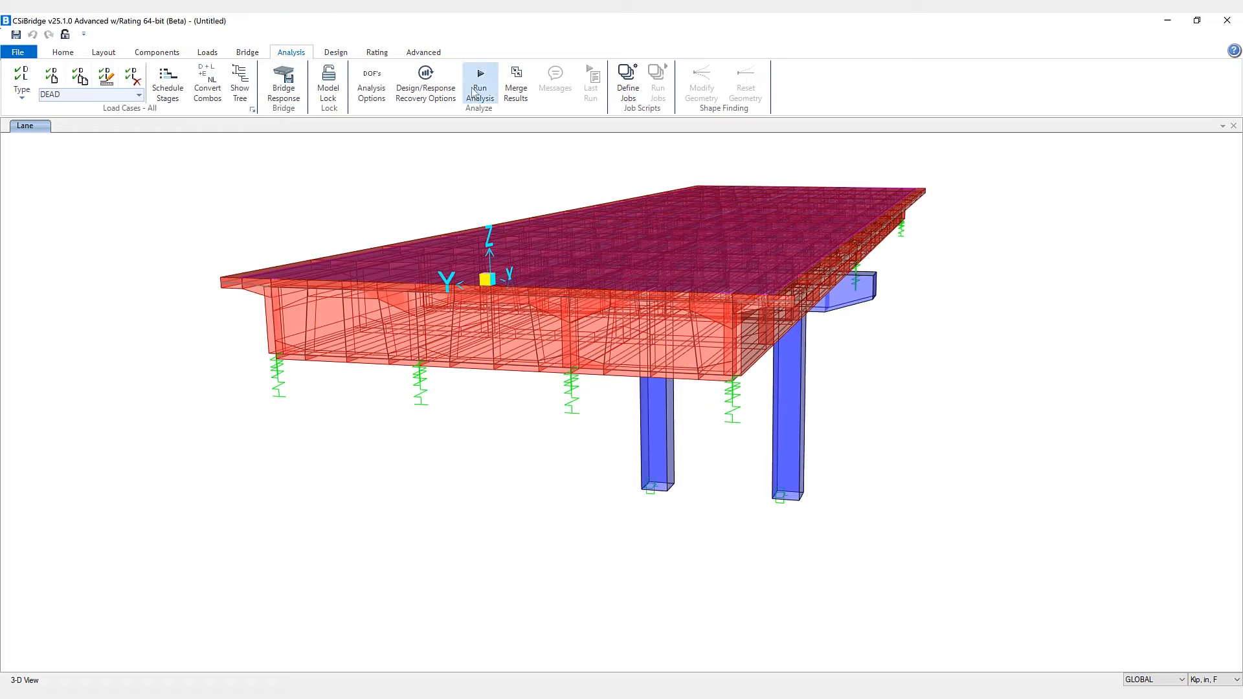
left_click(479, 79)
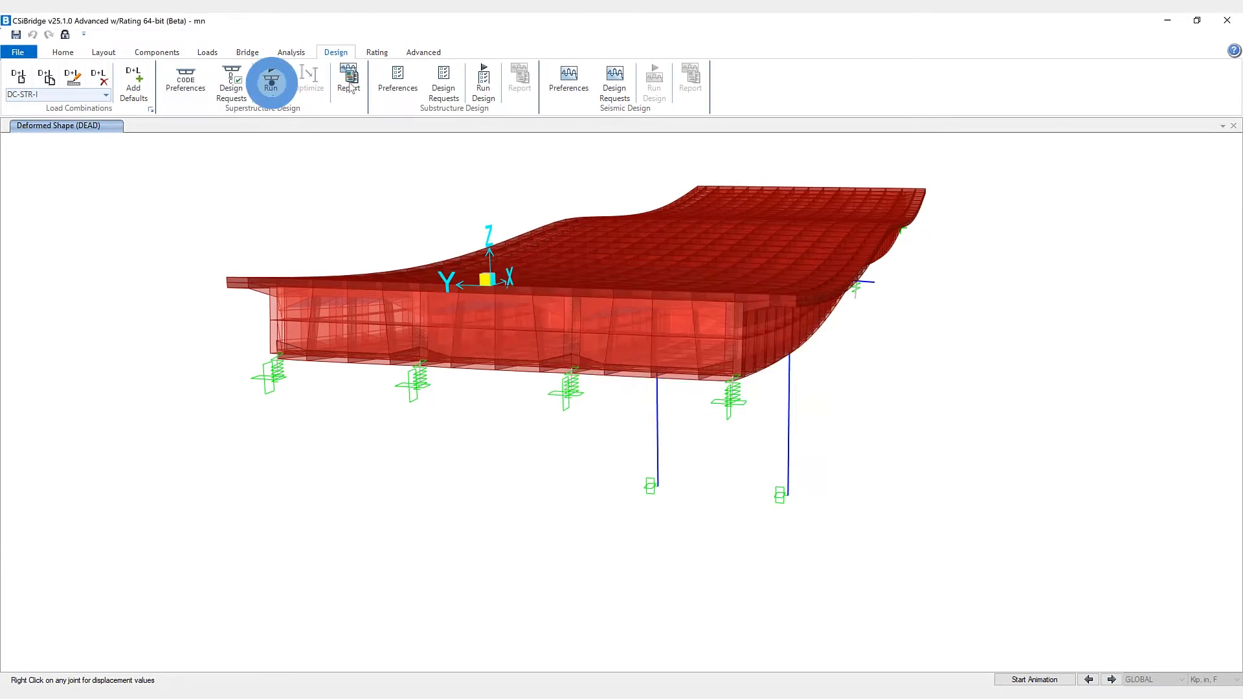
left_click(272, 79)
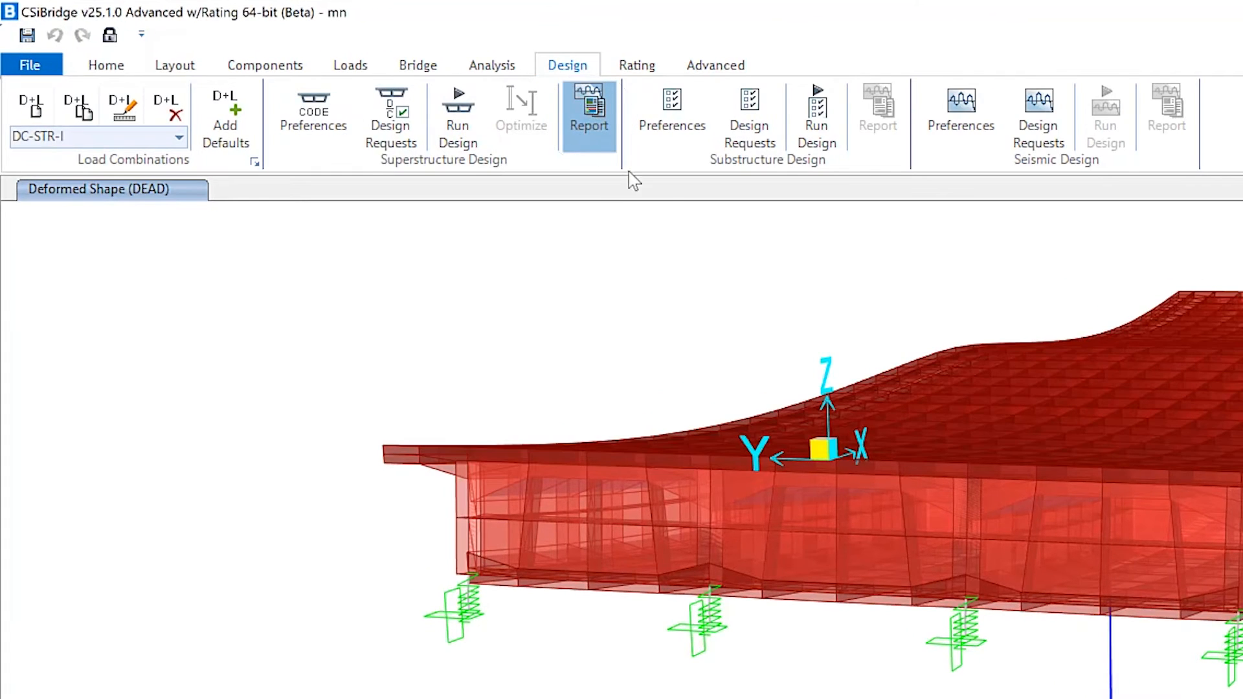
Step: Create a complete MS Word report for Strength-MultiCell Flexure at section cut 1, saved to Downloads
left_click(589, 115)
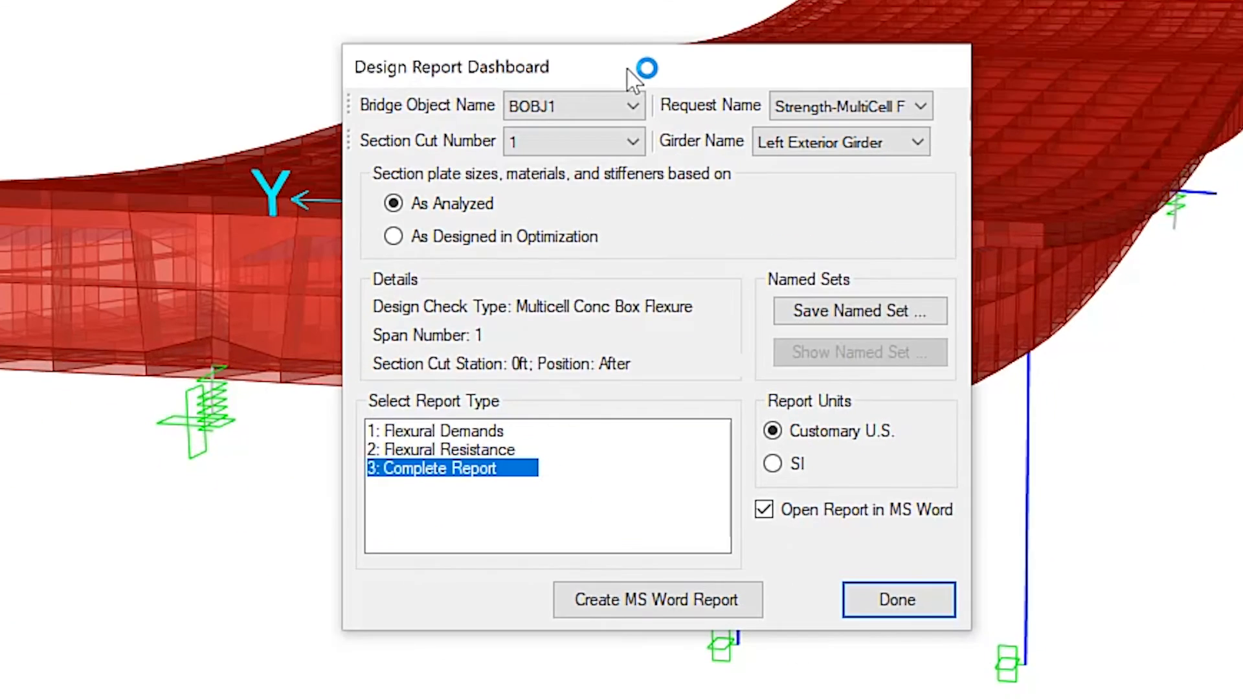
mouse_move(632, 200)
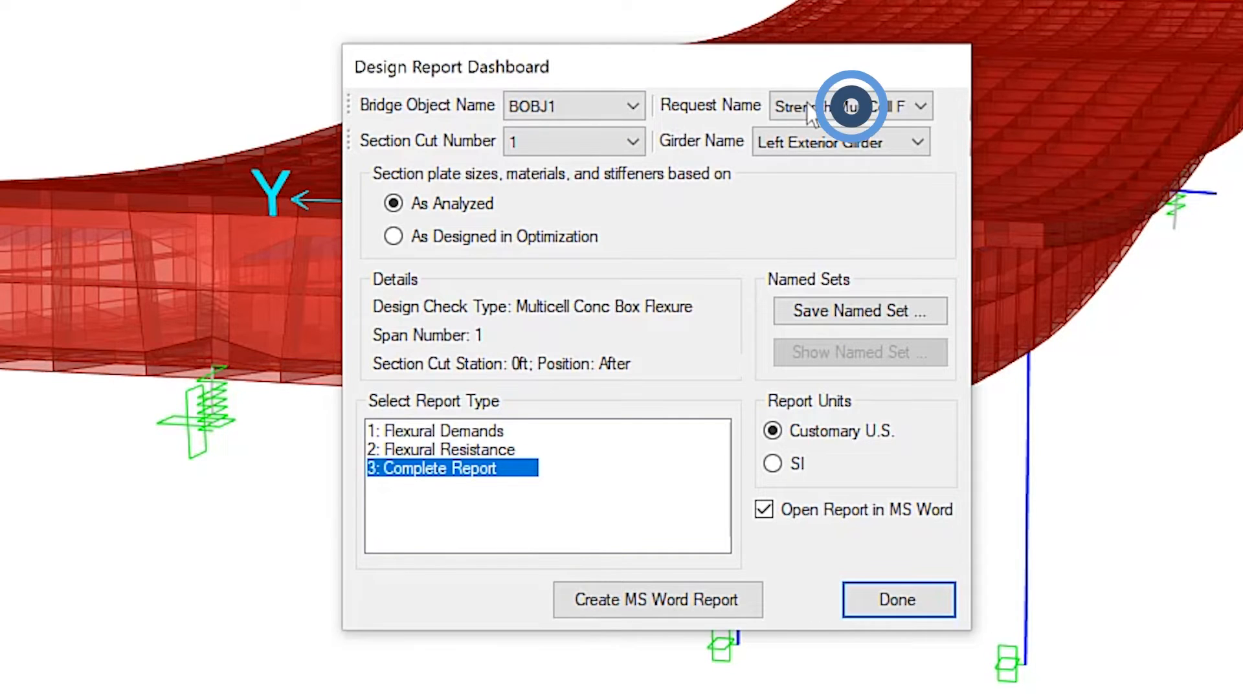
left_click(632, 140)
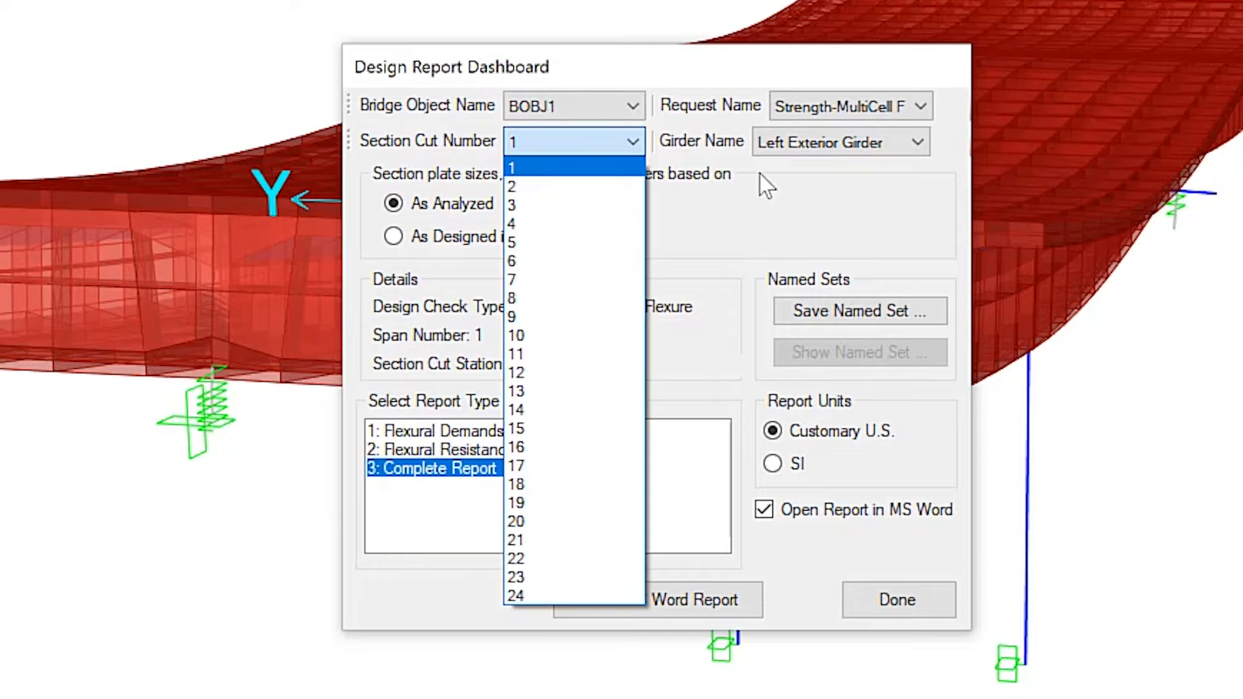
left_click(511, 167)
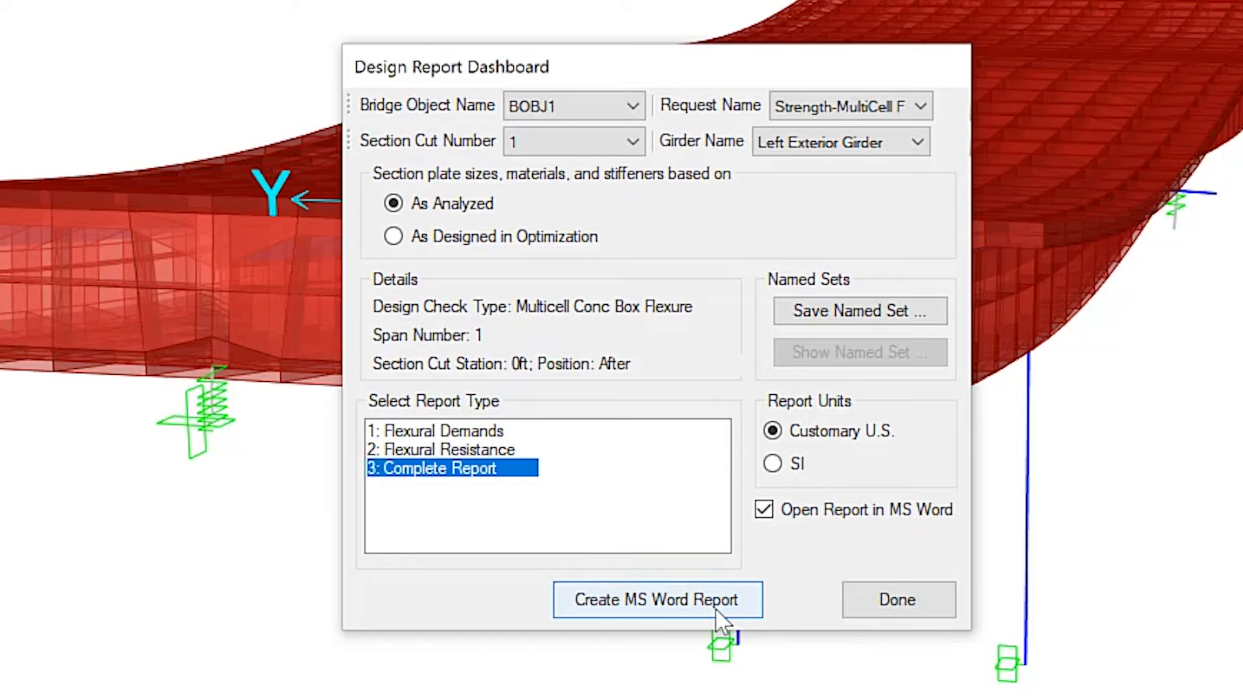
left_click(657, 600)
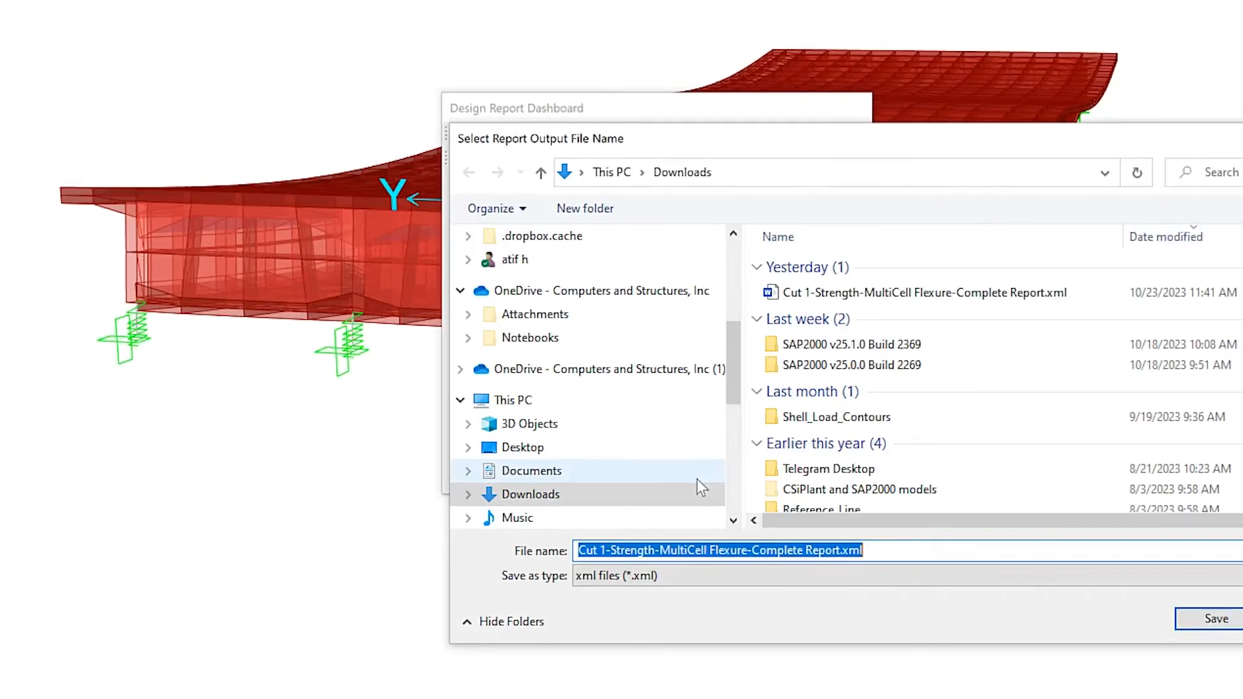
left_click(1216, 618)
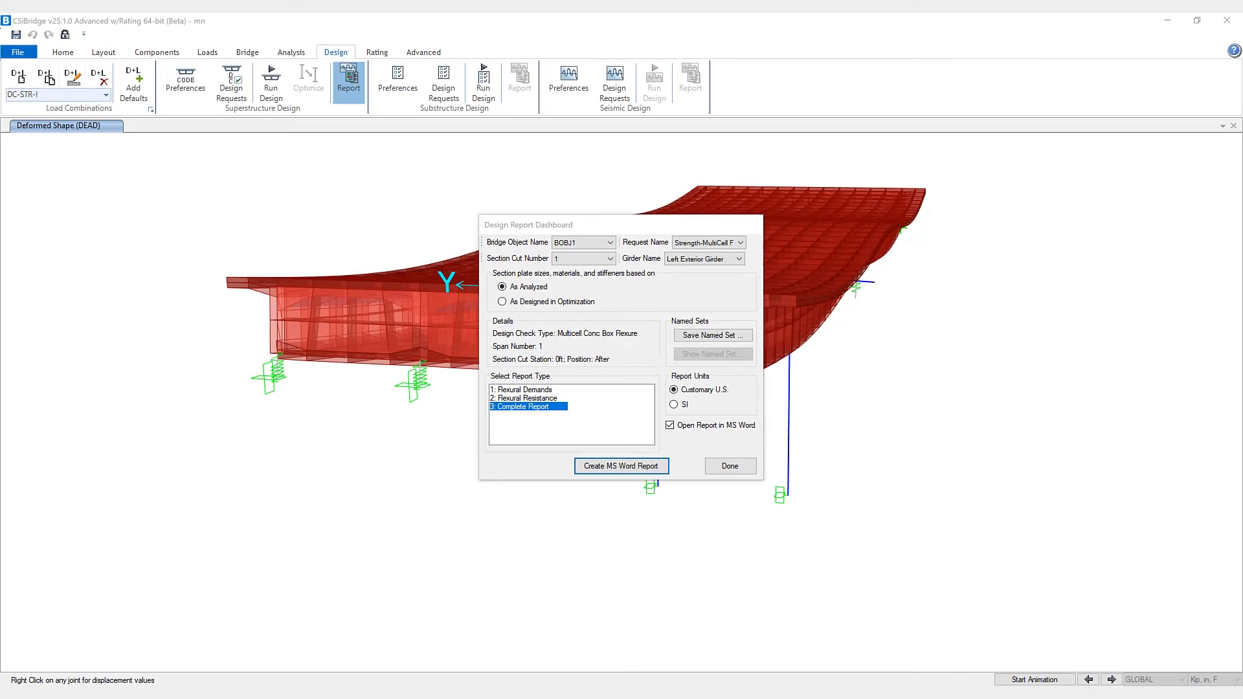
Step: Scroll through the Word flexure report's moment demands and positive/negative flexural capacity pages
left_click(621, 466)
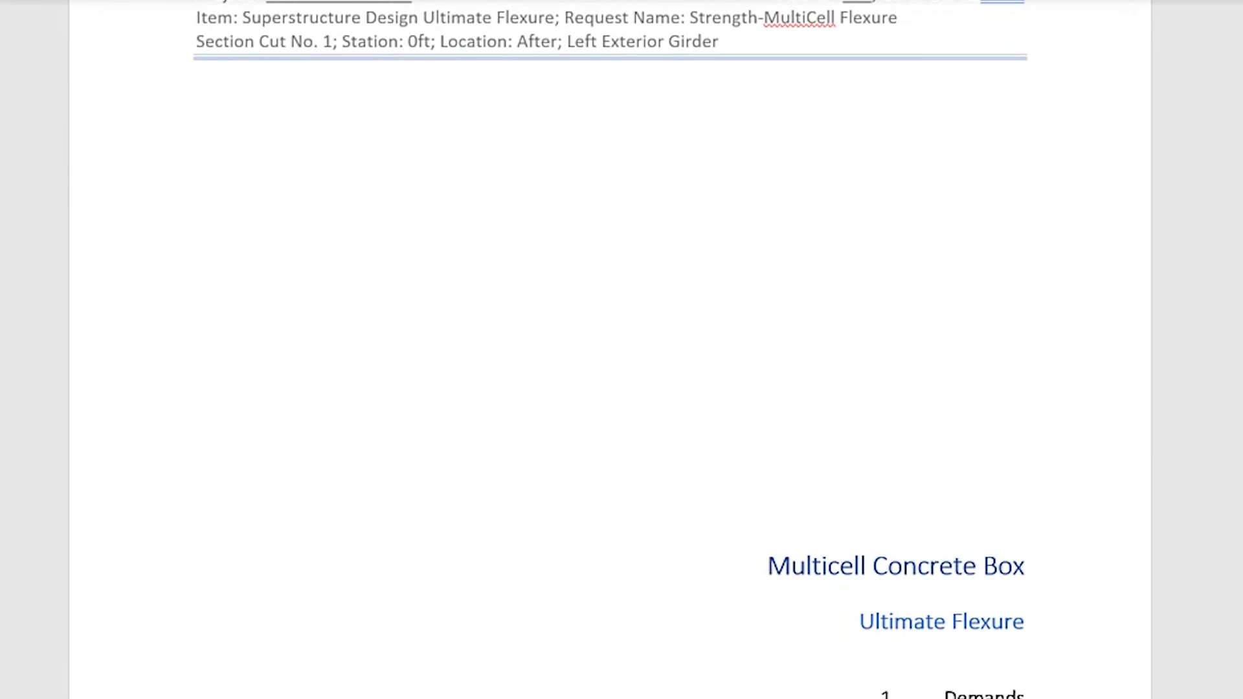
scroll("down", 3)
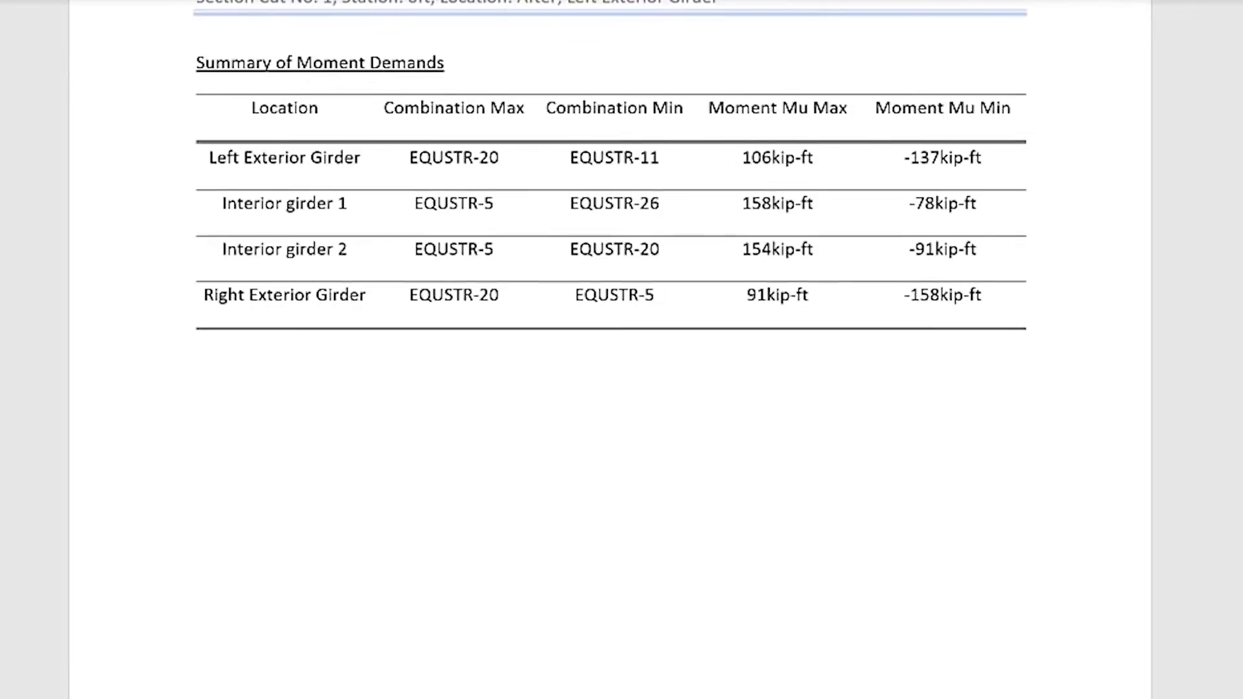
scroll("down", 3)
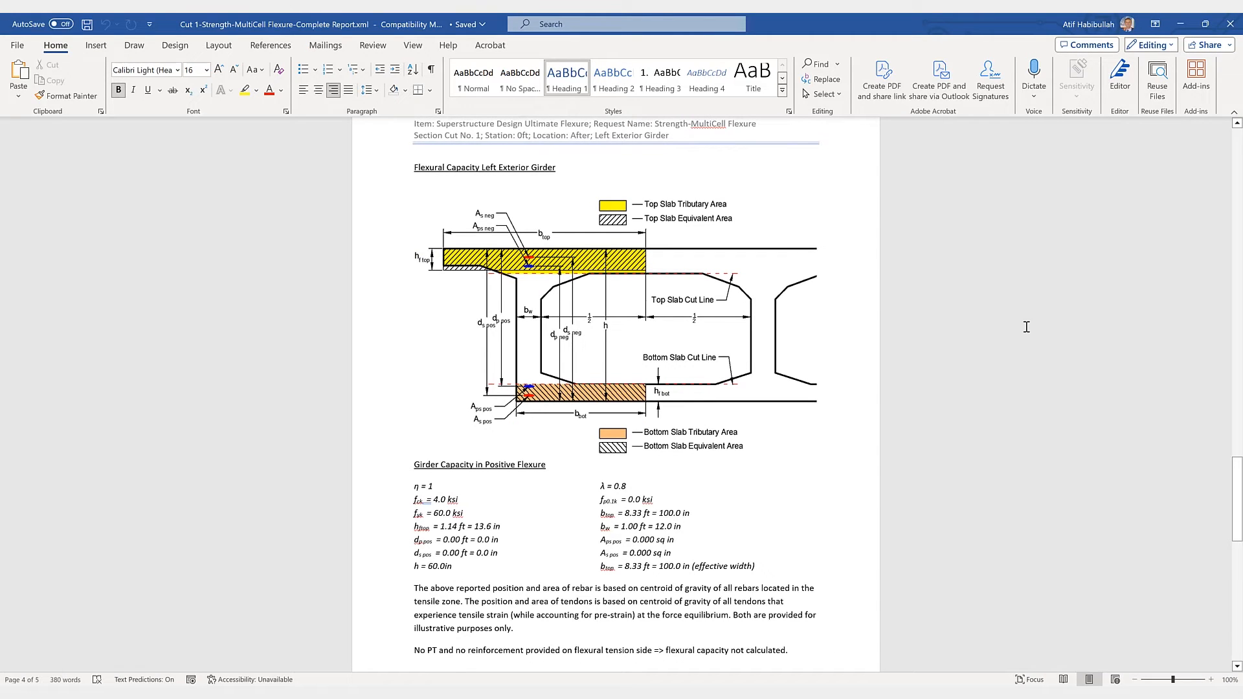
mouse_move(1011, 321)
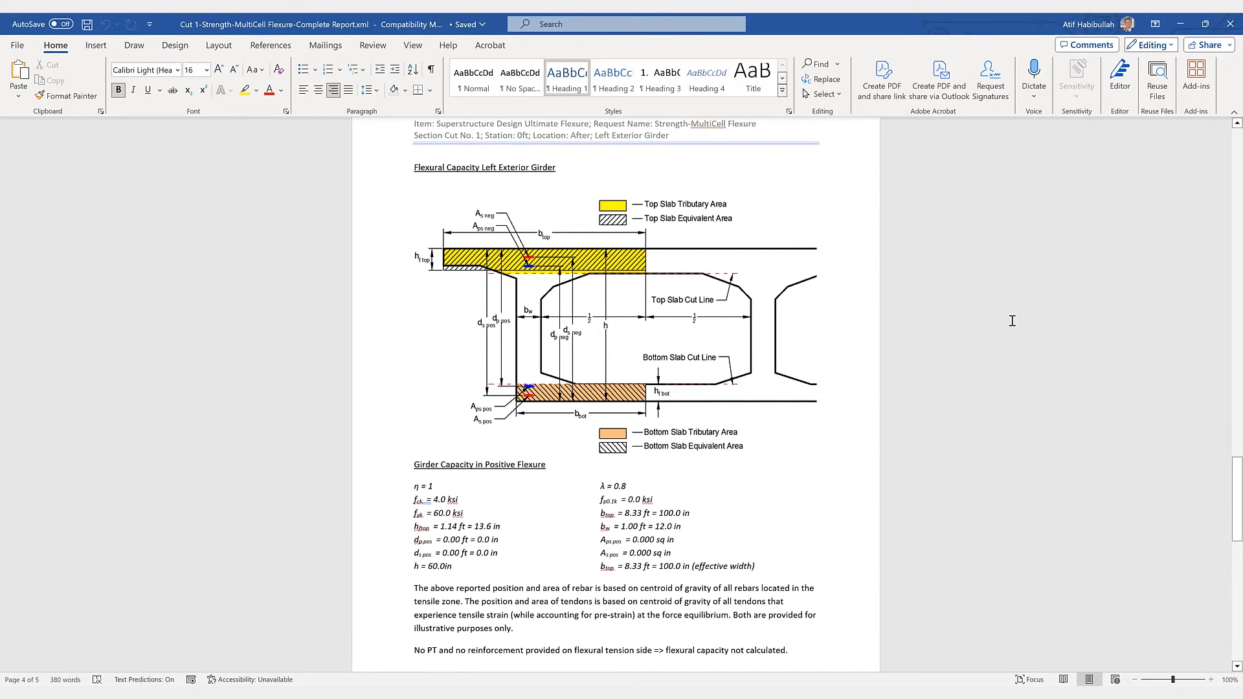
scroll("down", 3)
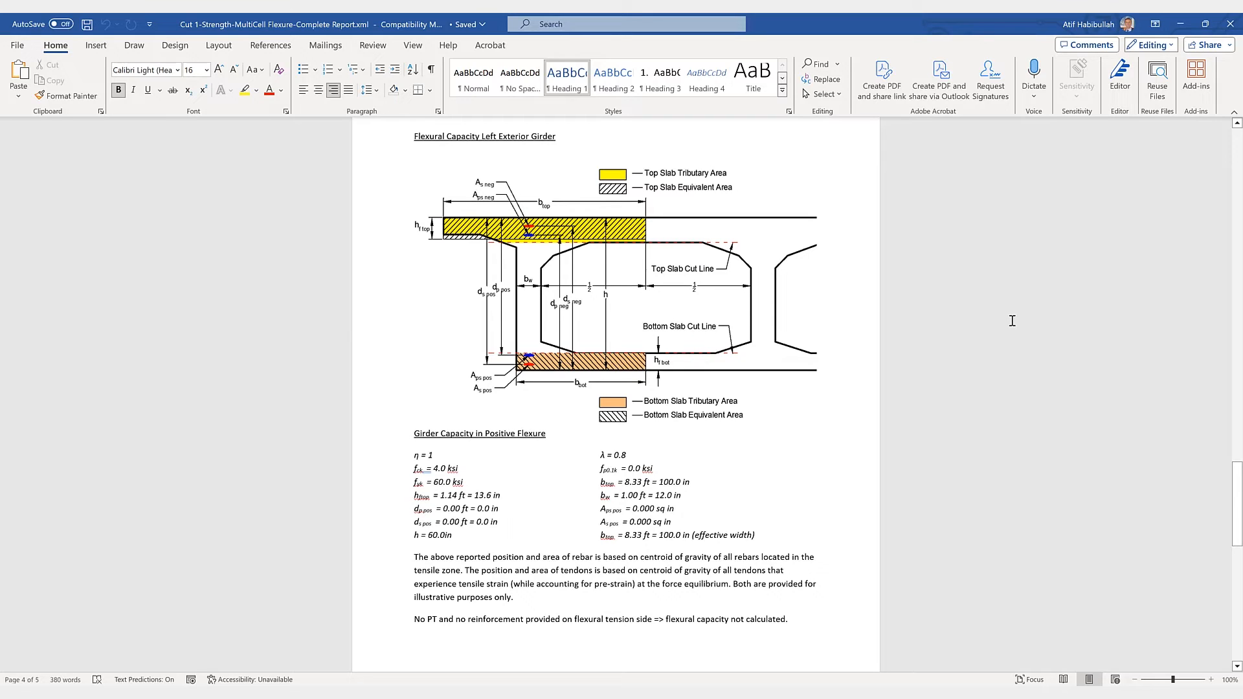
mouse_move(512, 431)
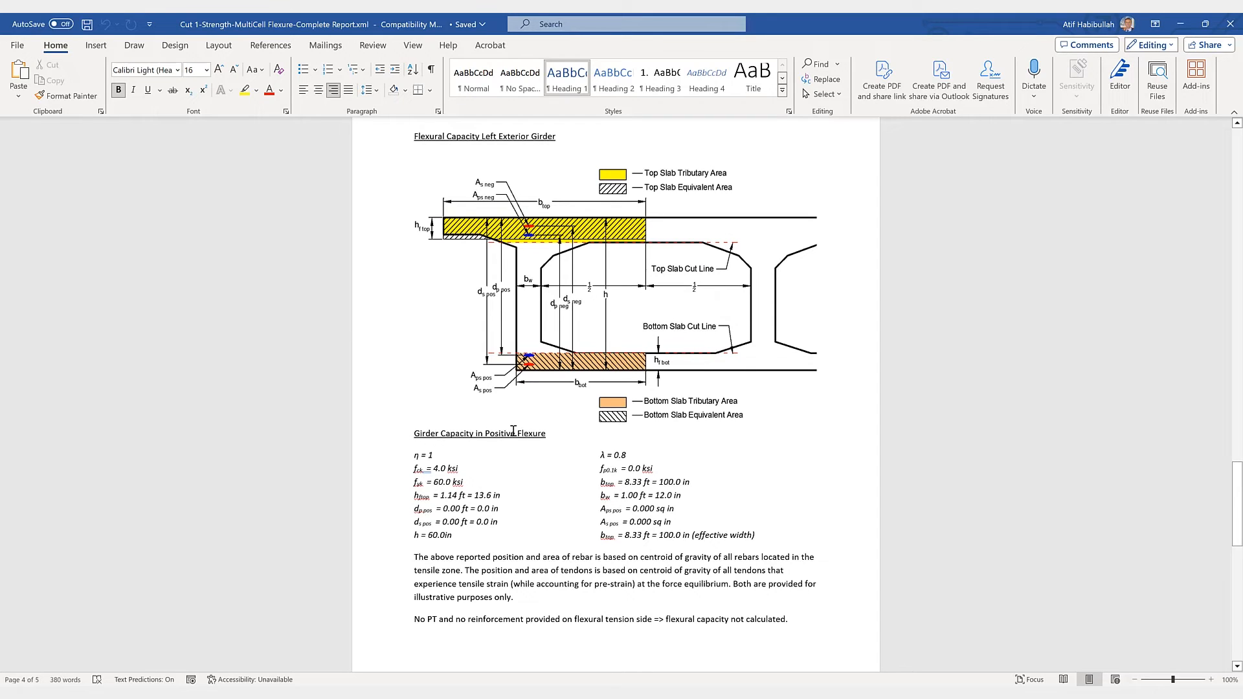
mouse_move(652, 316)
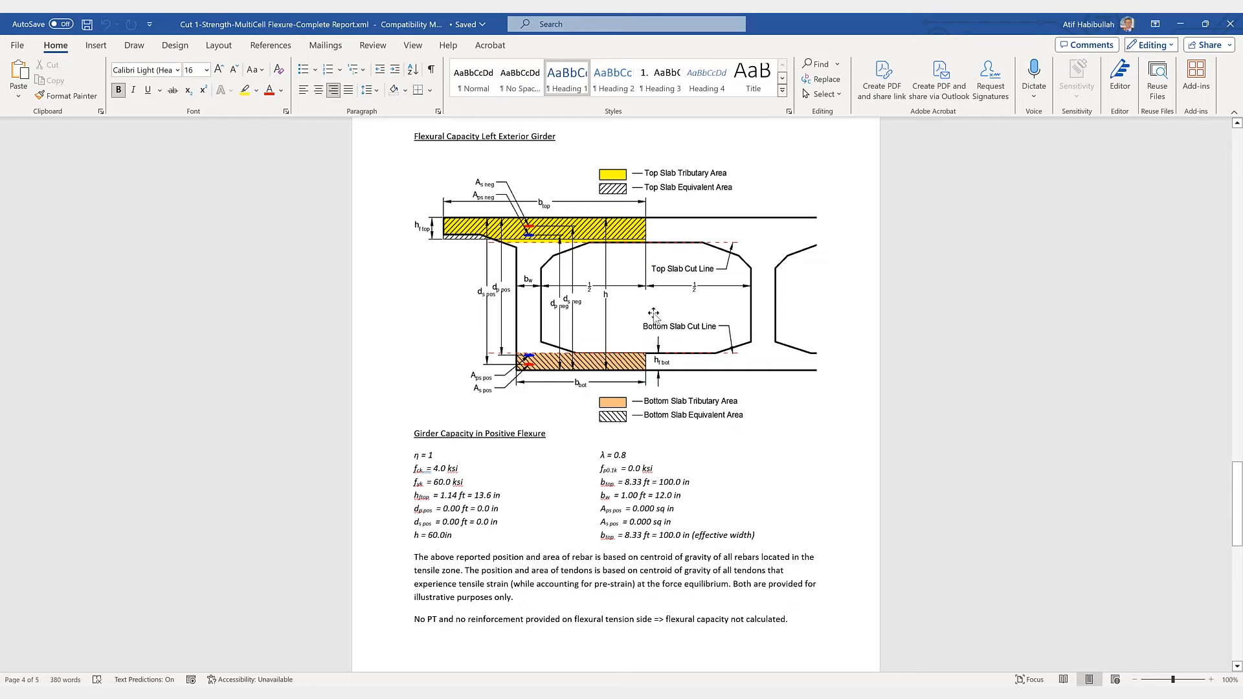
mouse_move(967, 379)
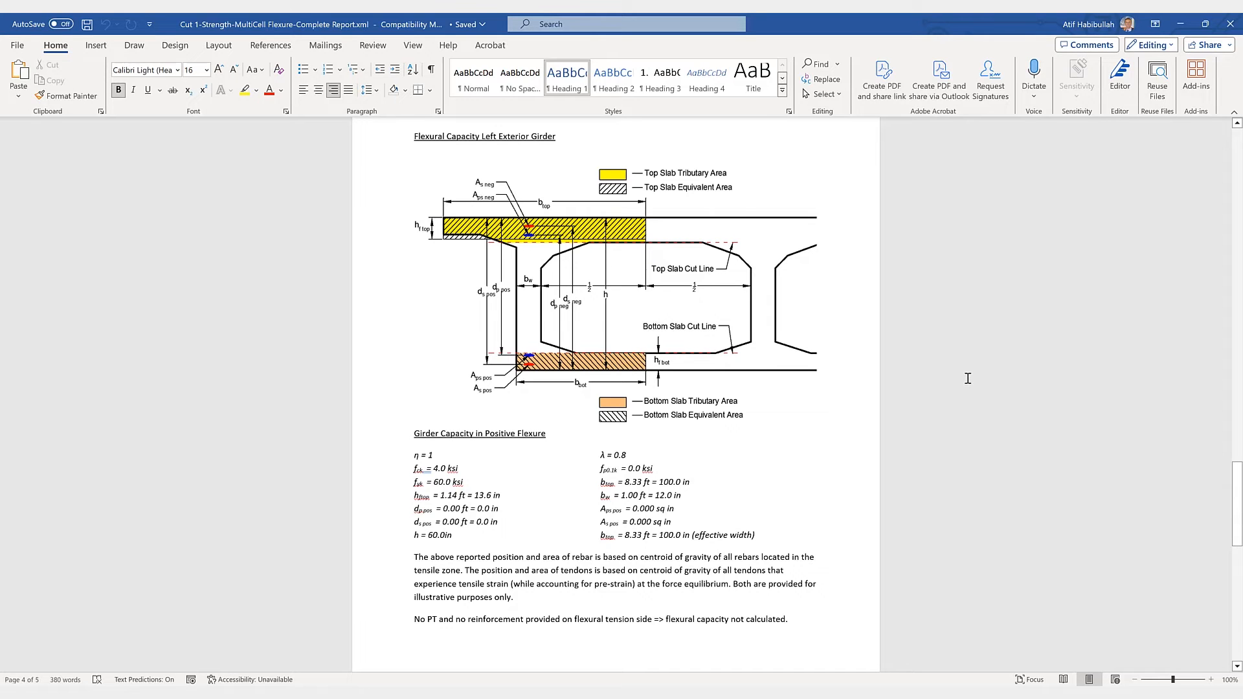
scroll("down", 3)
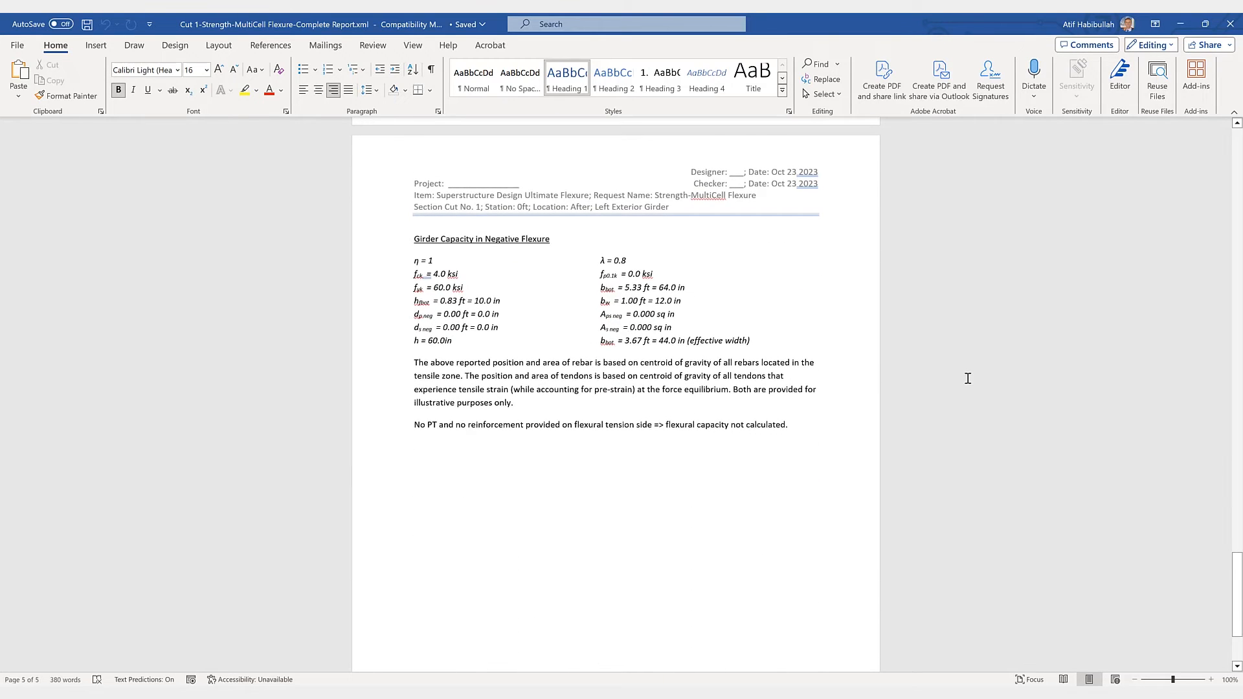
scroll("down", 3)
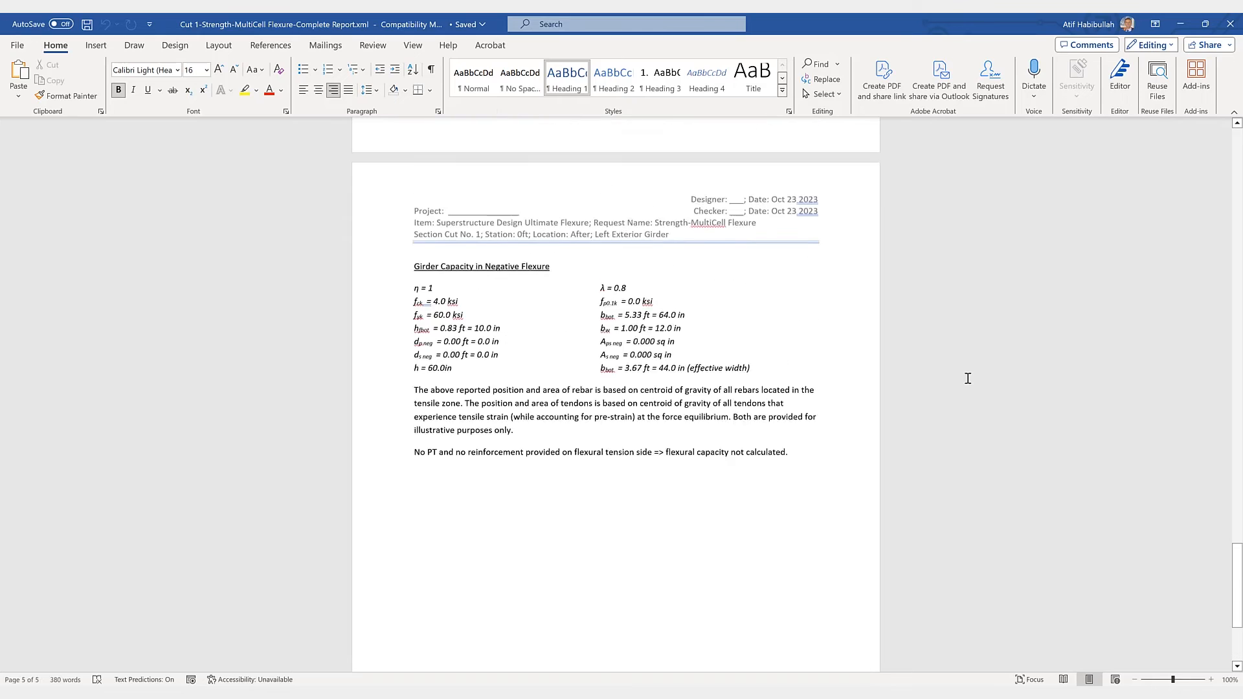
scroll("up", 3)
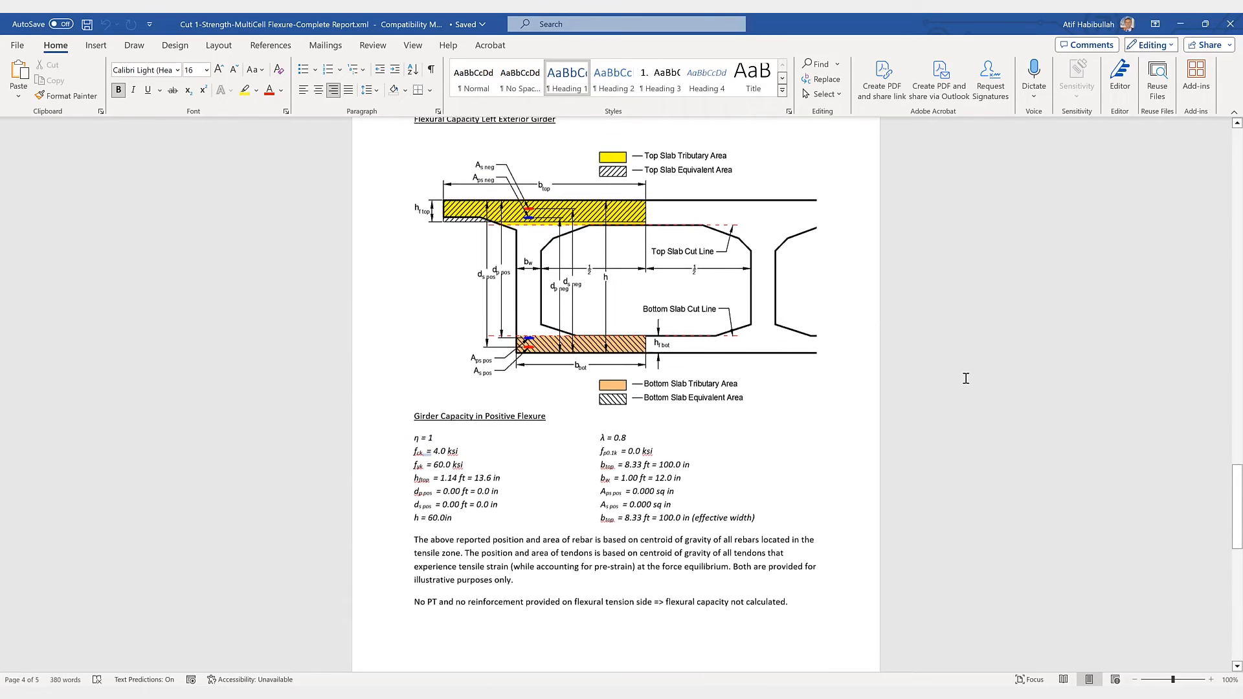
scroll("up", 3)
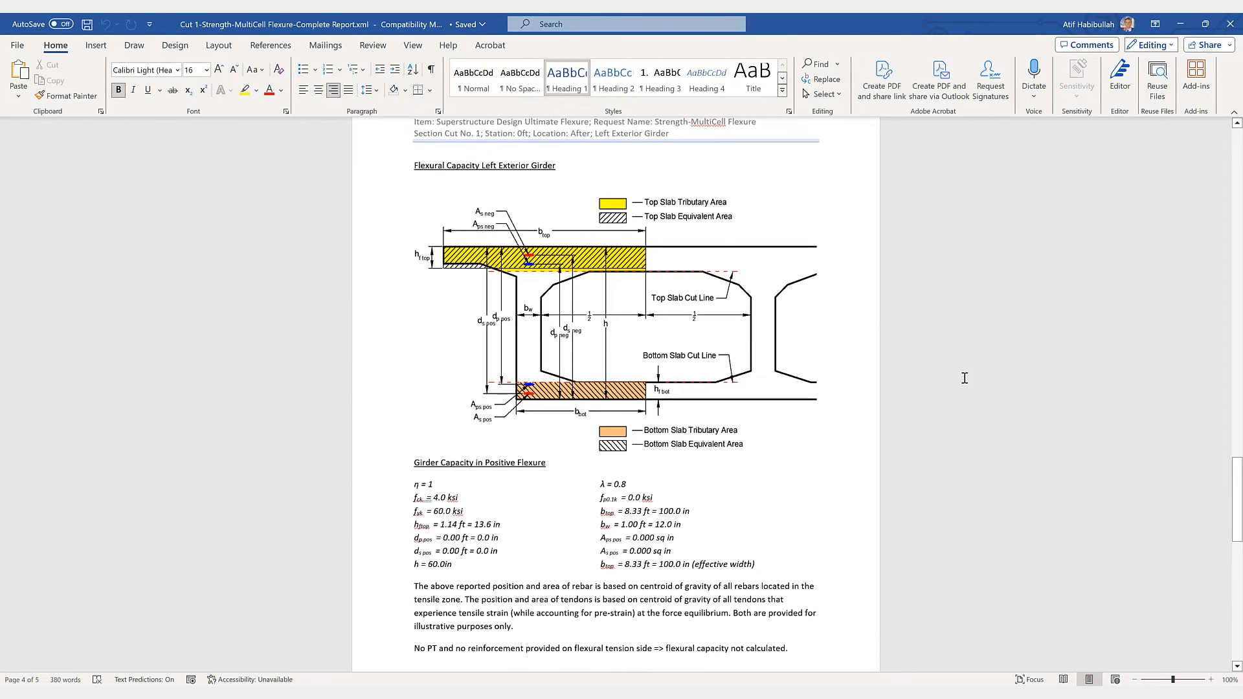
scroll("up", 3)
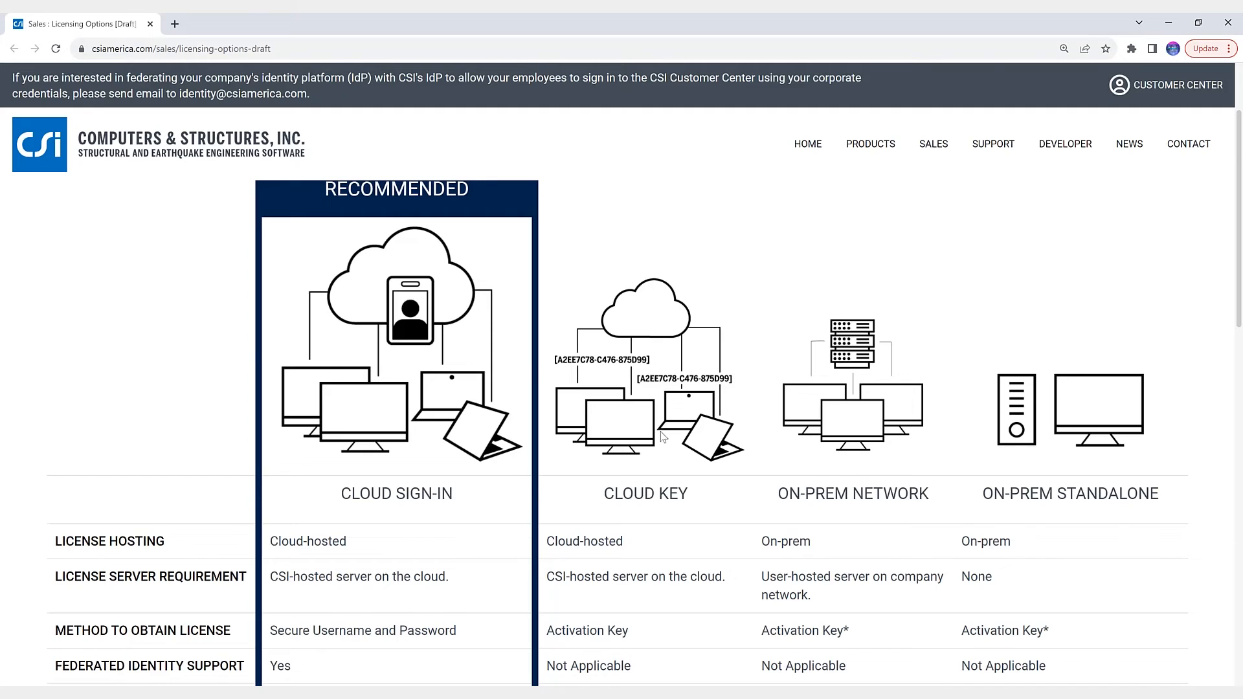
Step: Scroll through CSI's cloud versus on-prem license comparison table, from access to license management rows
scroll("down", 3)
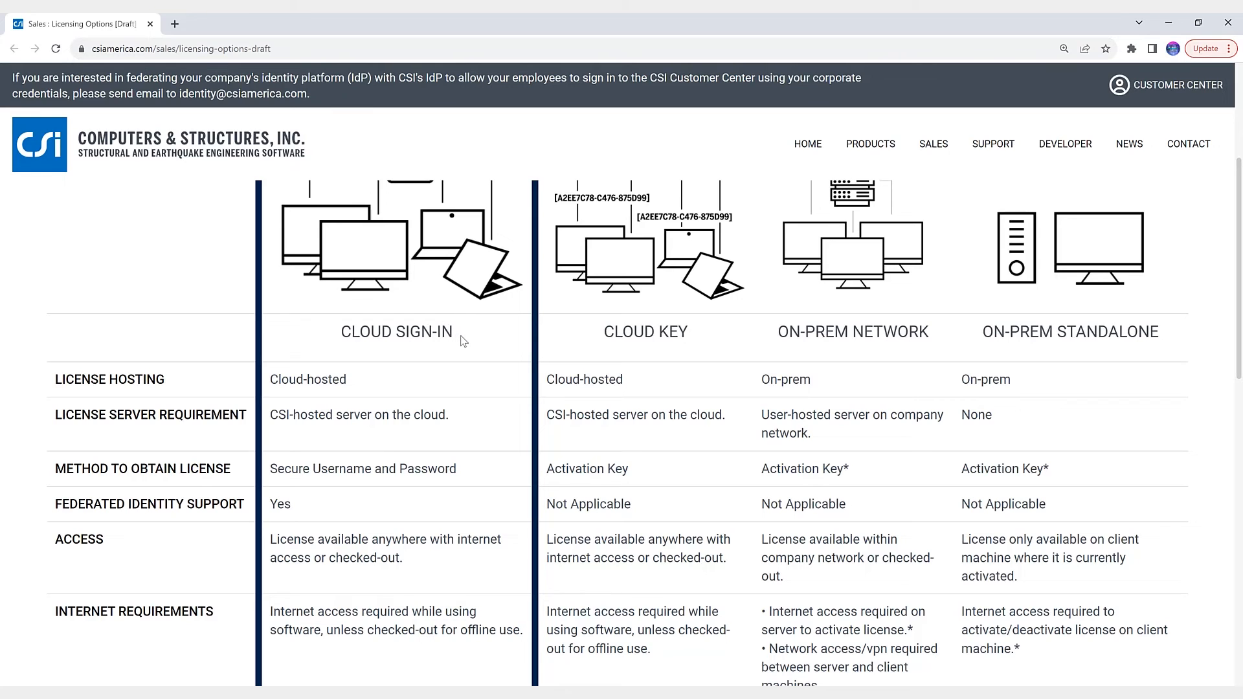
scroll("down", 3)
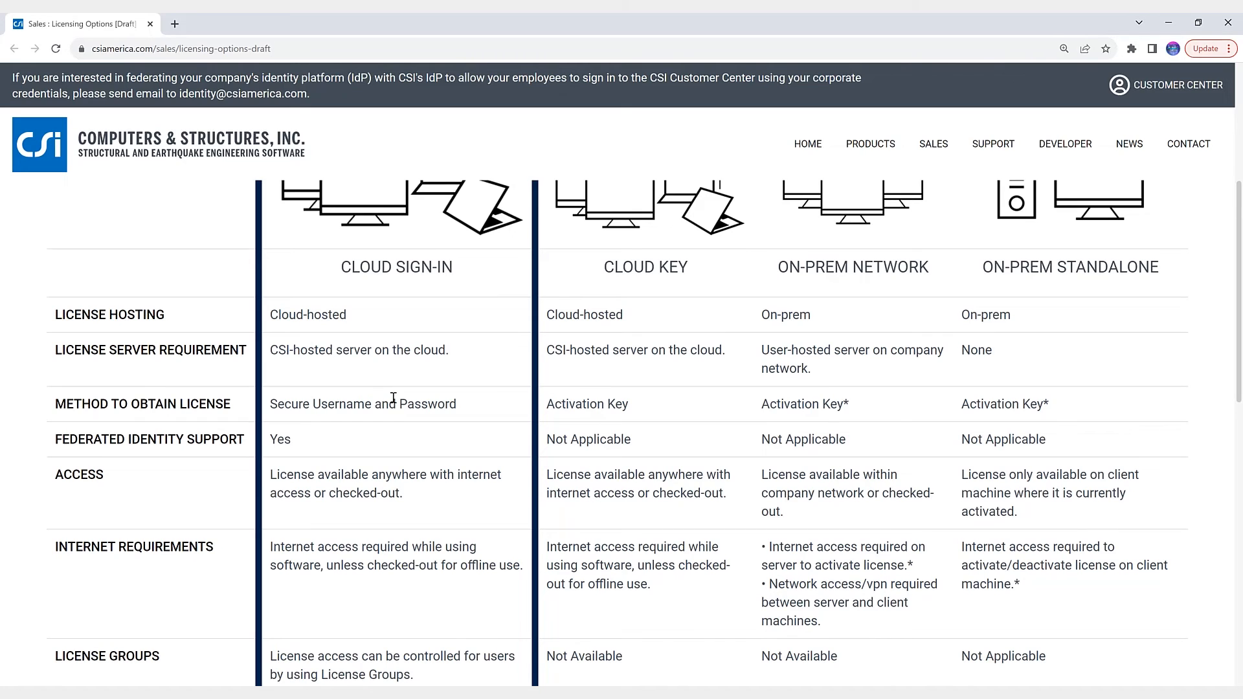
mouse_move(553, 345)
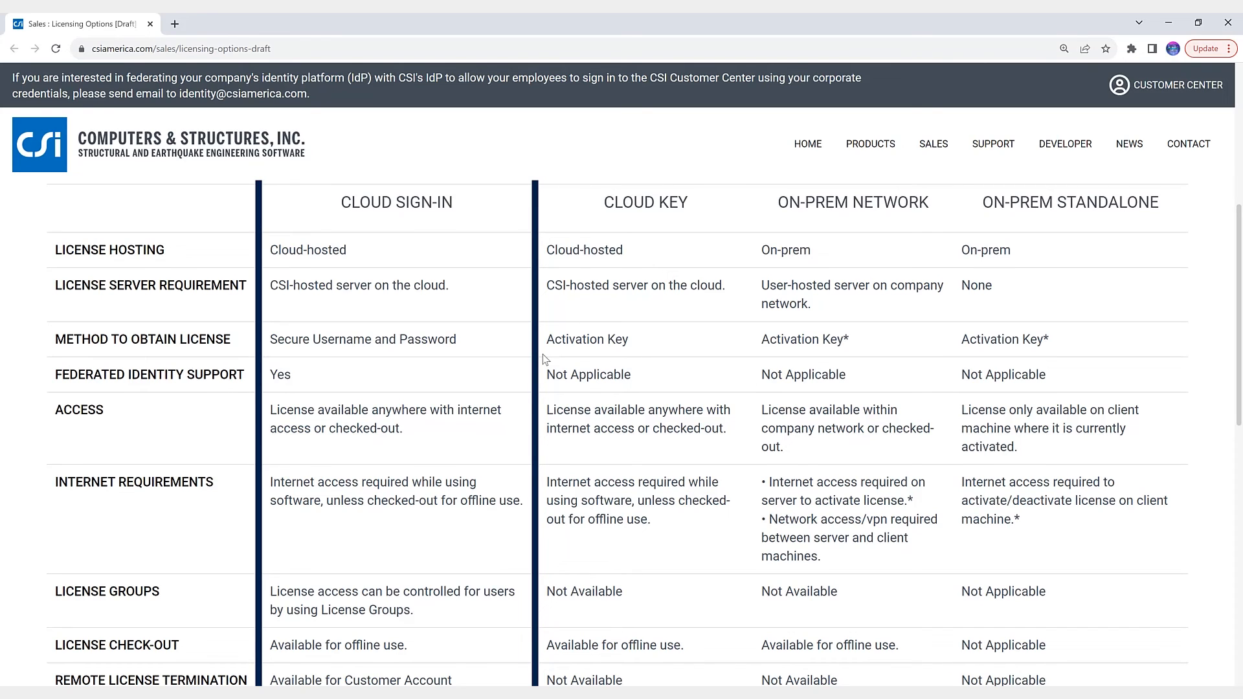
scroll("down", 3)
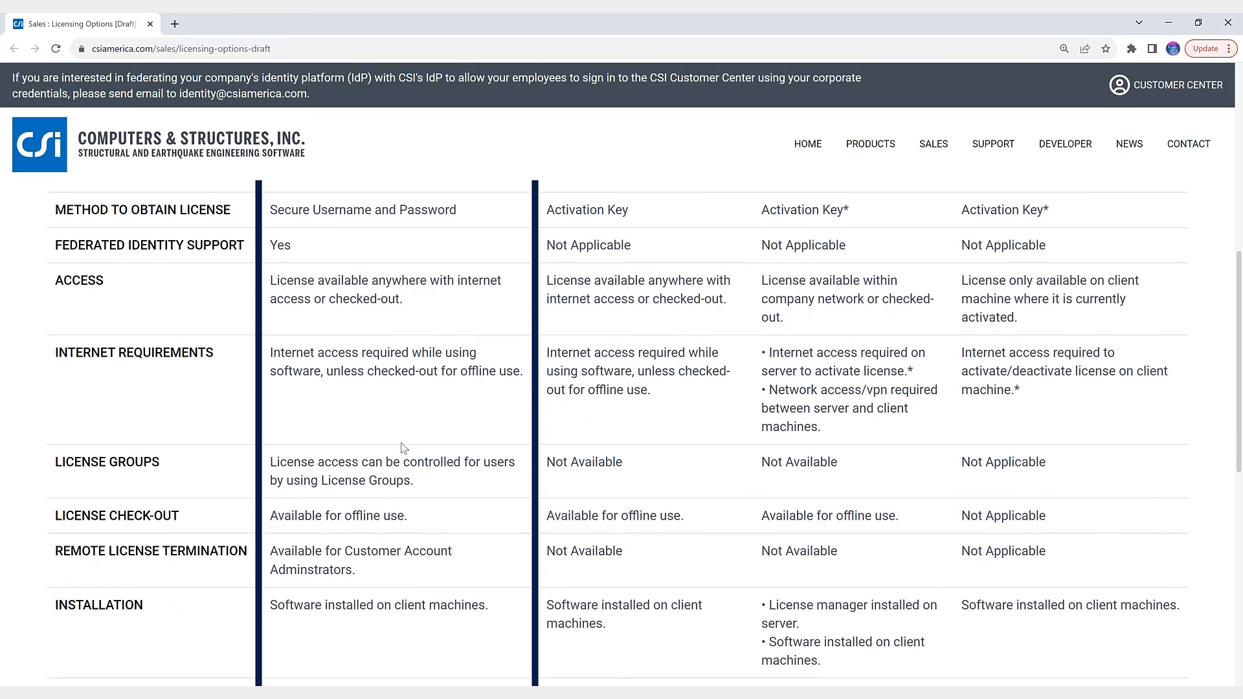
mouse_move(417, 488)
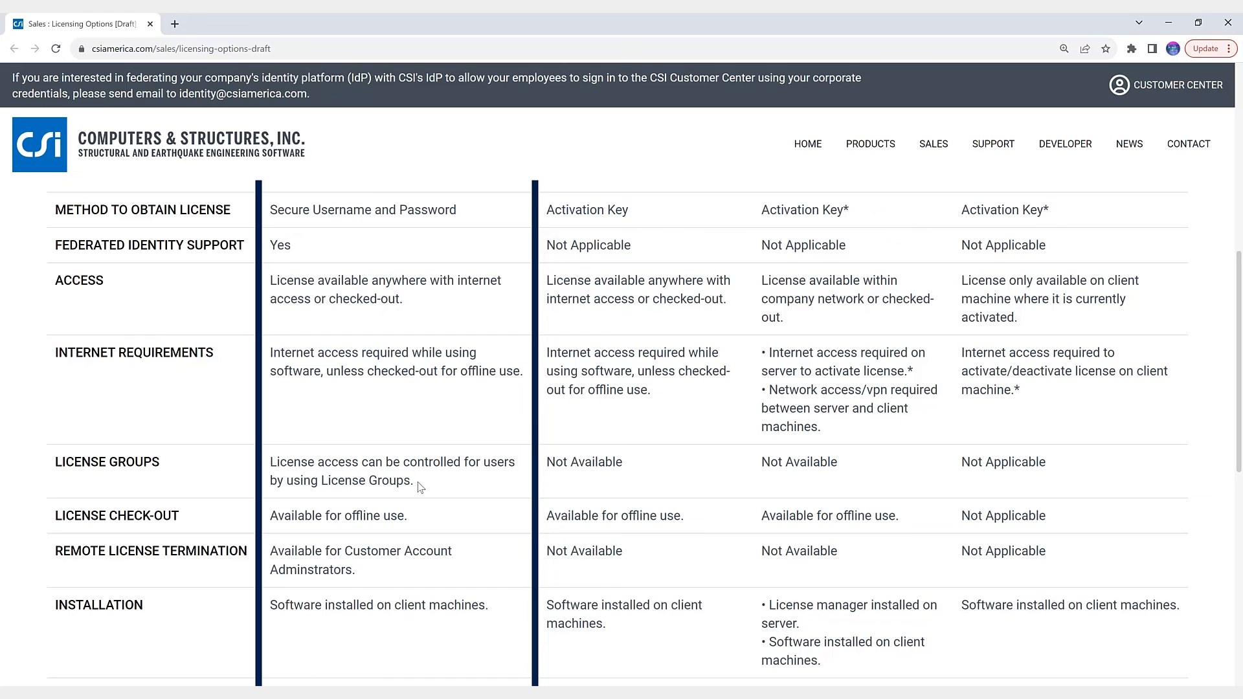
scroll("down", 3)
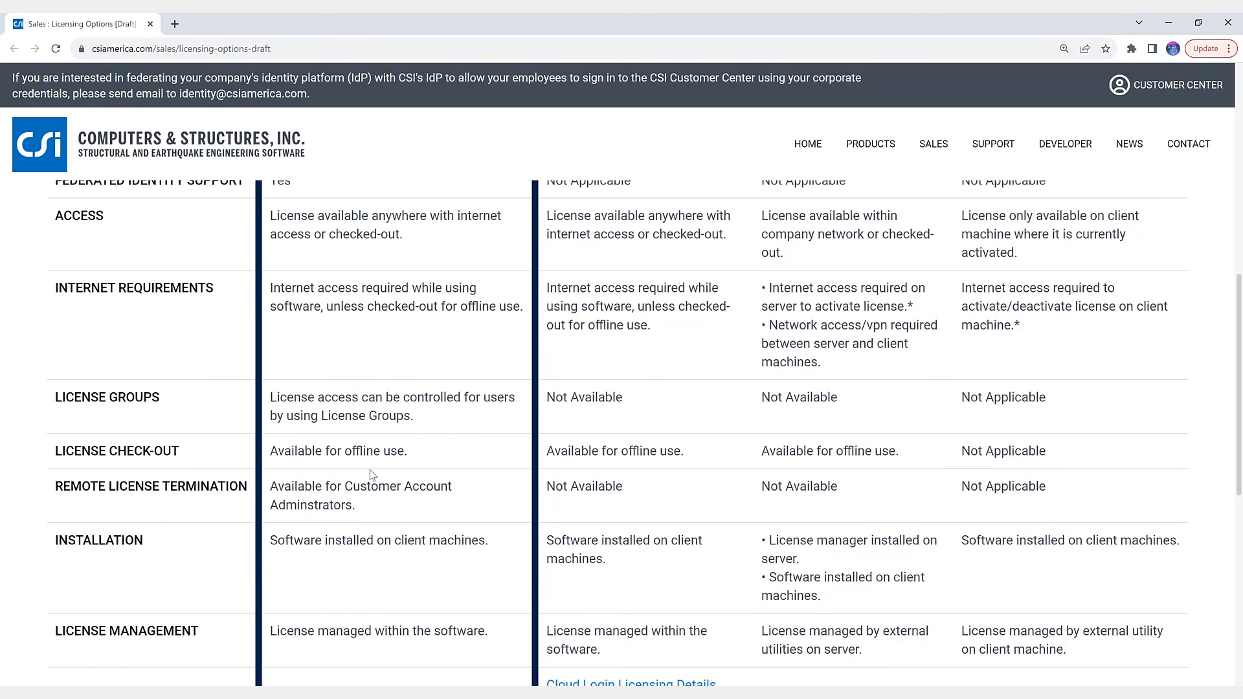
scroll("up", 3)
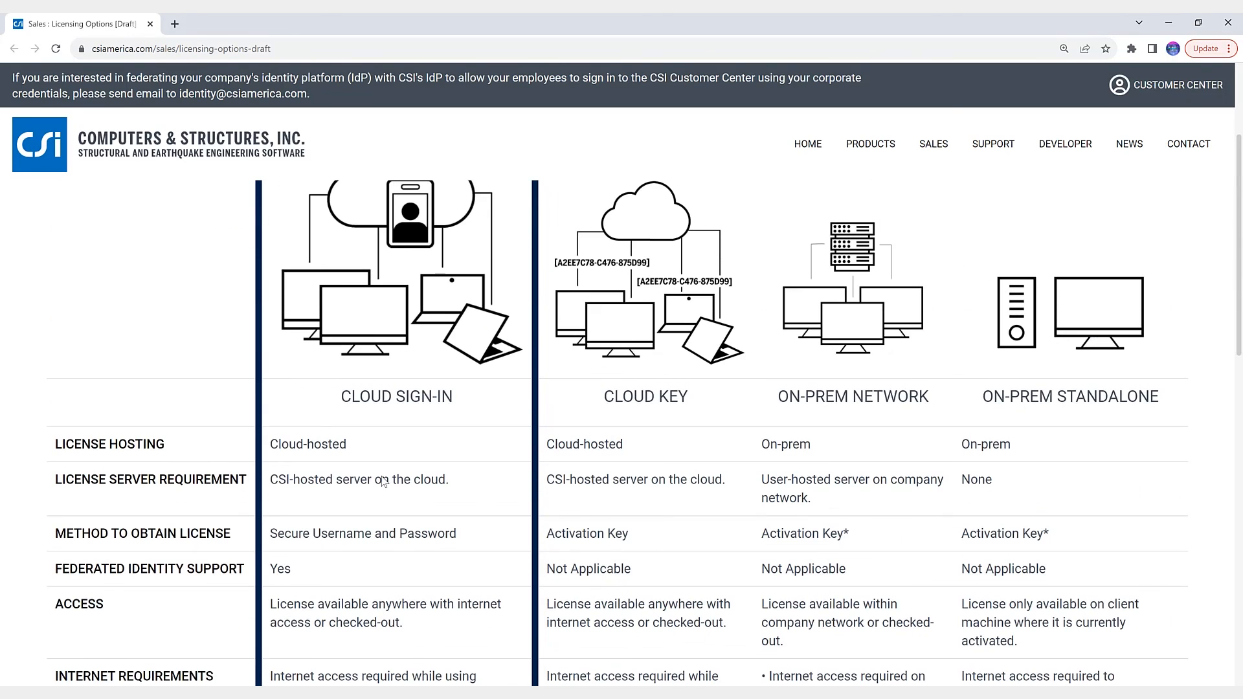